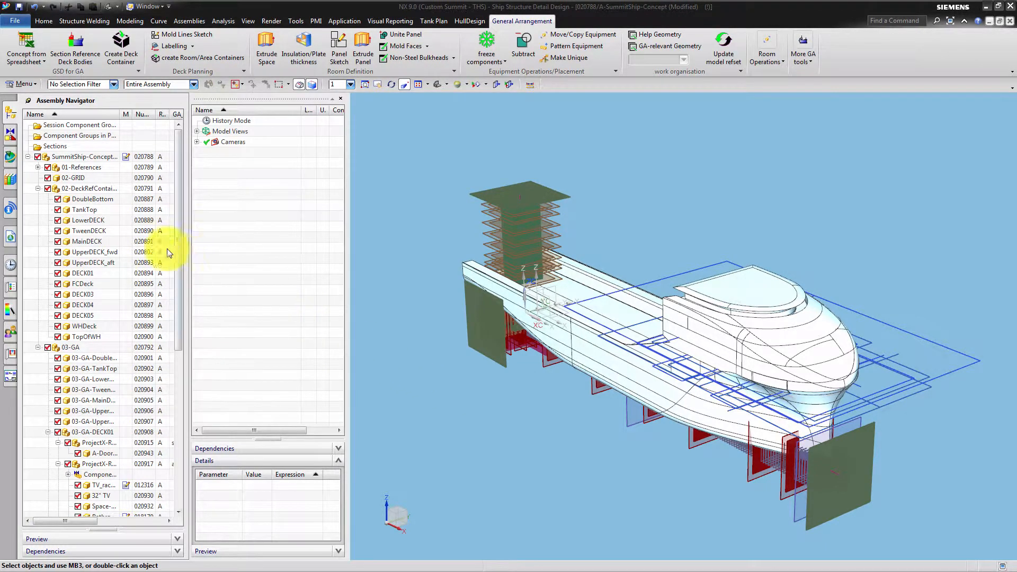
Make LowerDECK, then FCDeck, then the whole ship assembly the work part.
double_click(85, 220)
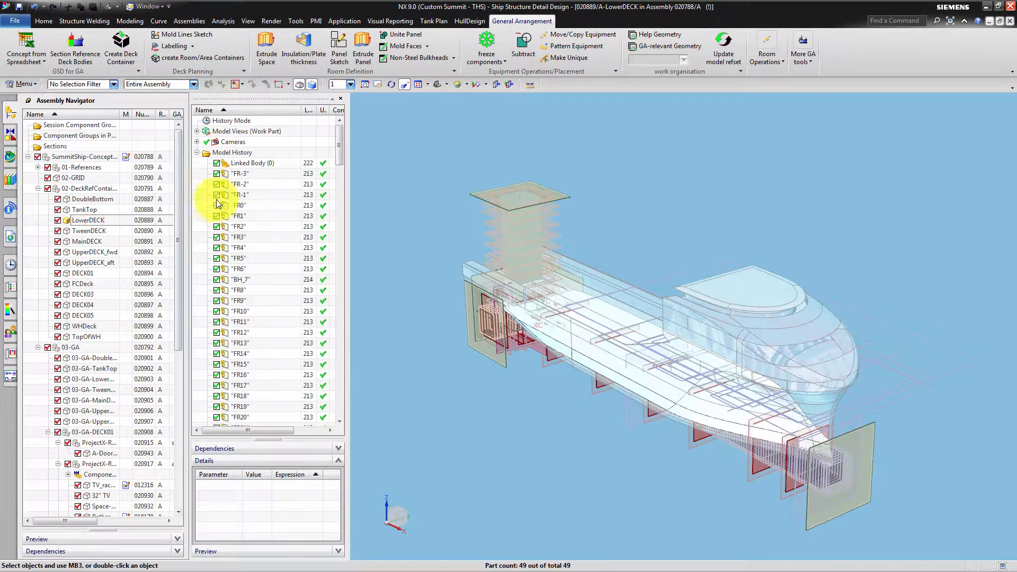
scroll("down", 3)
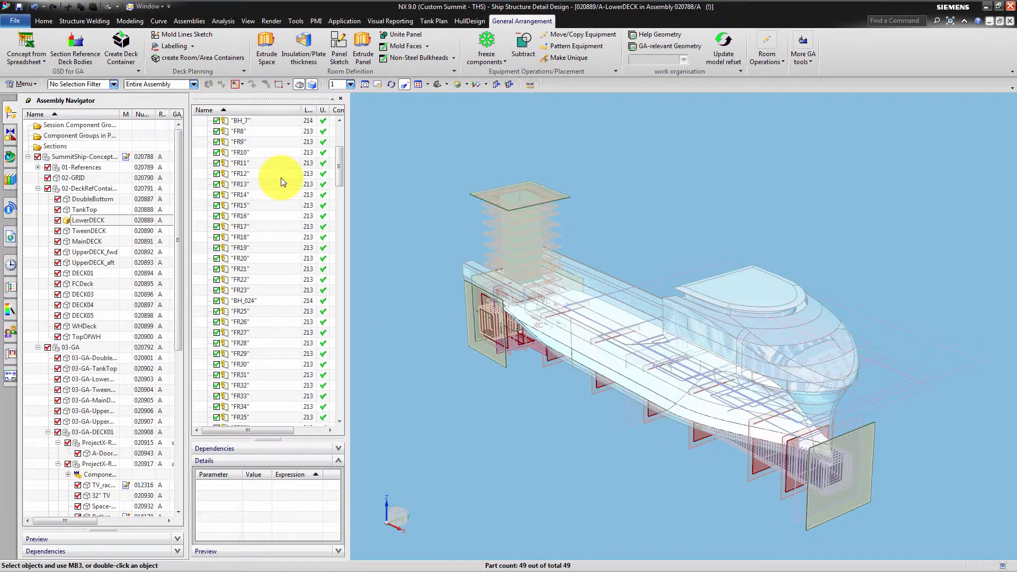
scroll("down", 3)
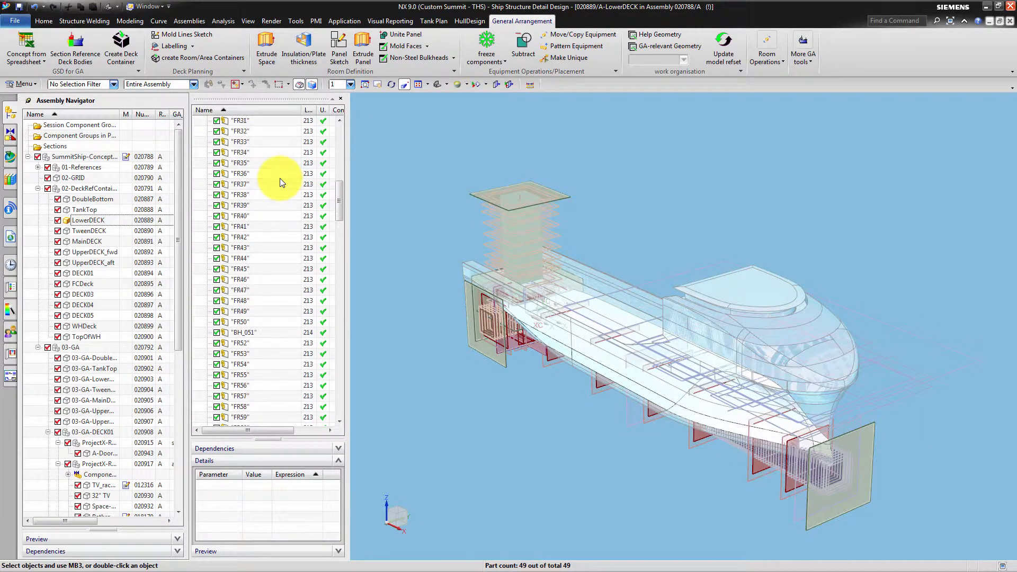
scroll("down", 3)
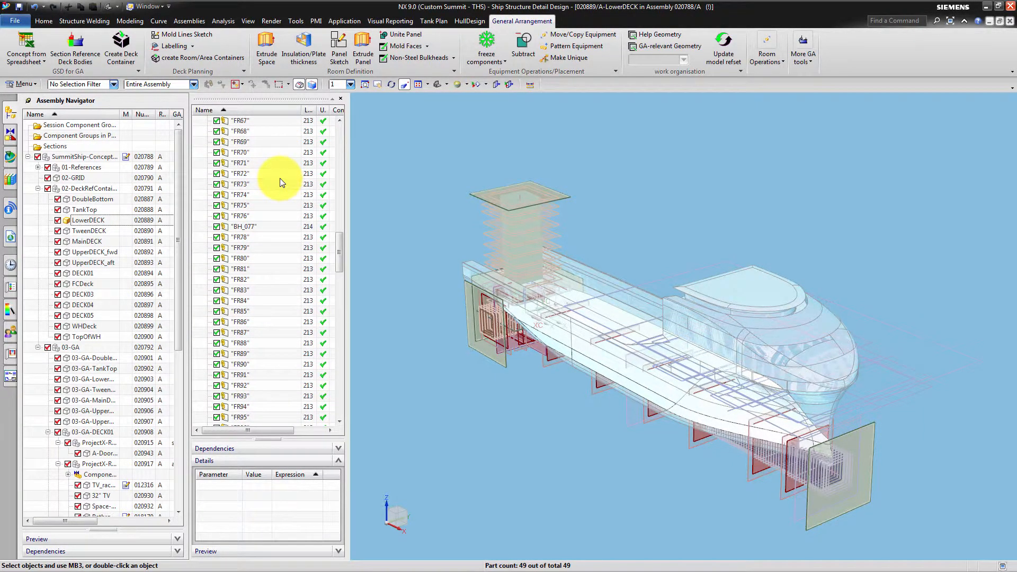
scroll("down", 3)
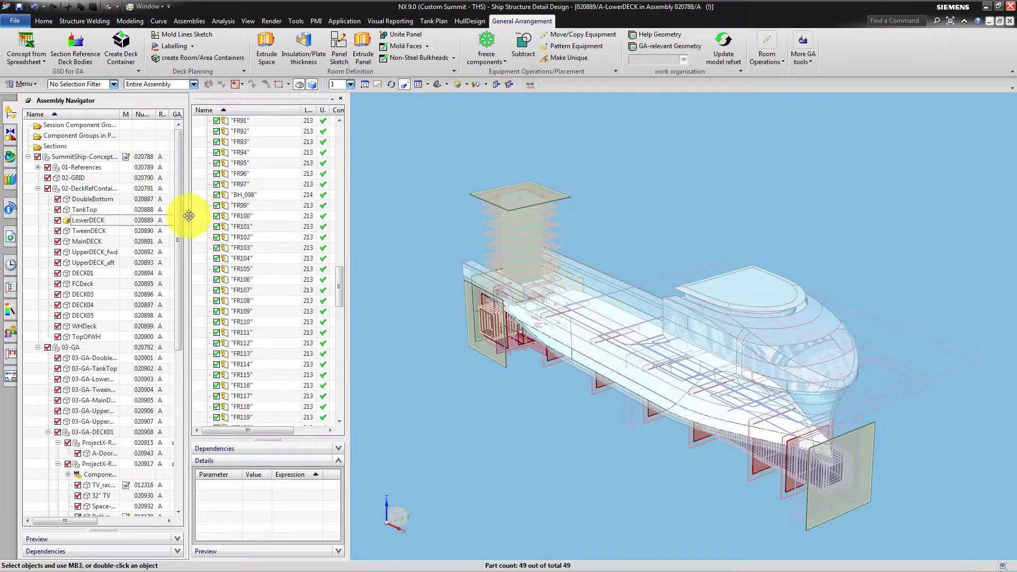
scroll("down", 3)
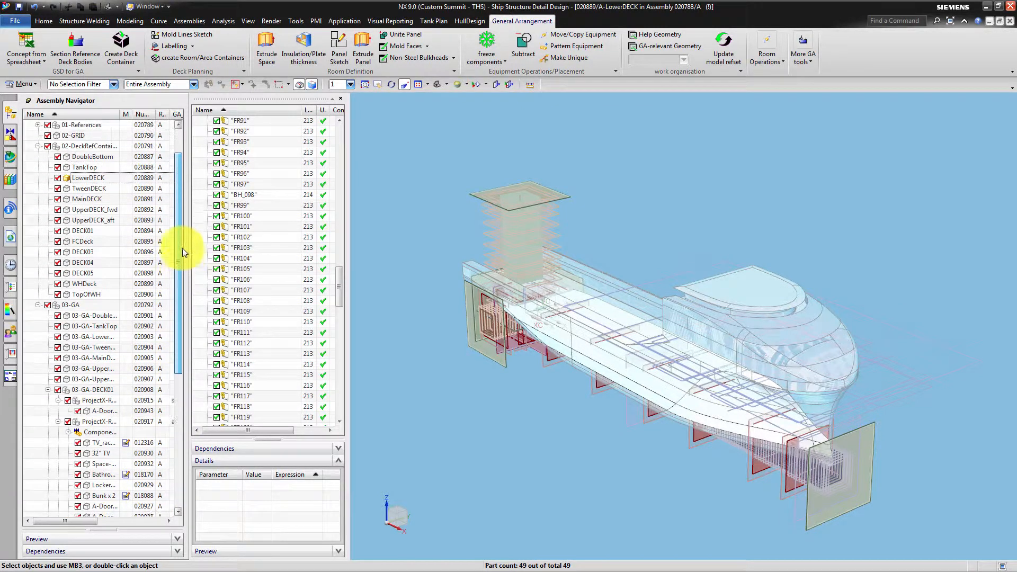
double_click(83, 251)
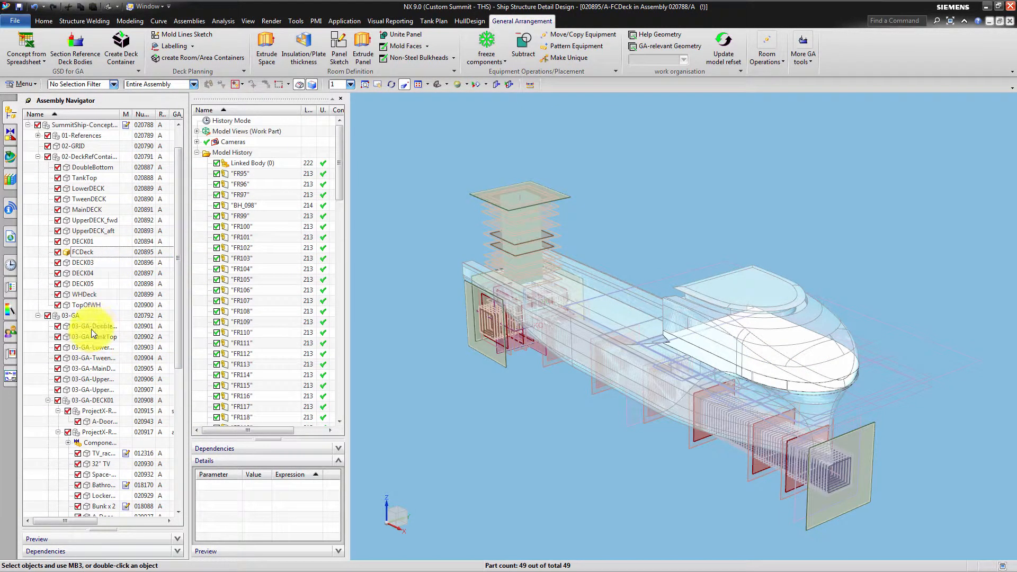
left_click(90, 400)
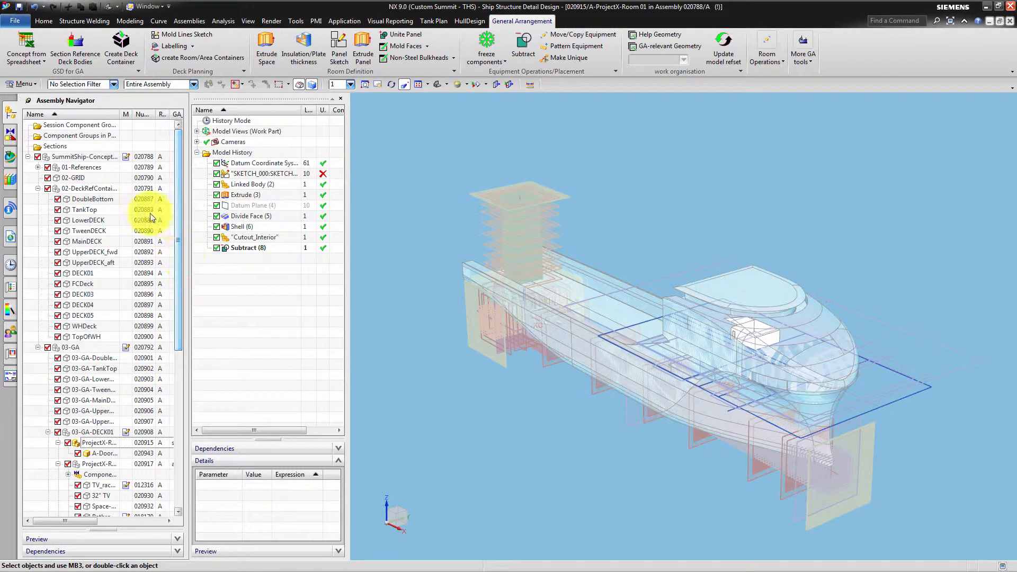
double_click(74, 157)
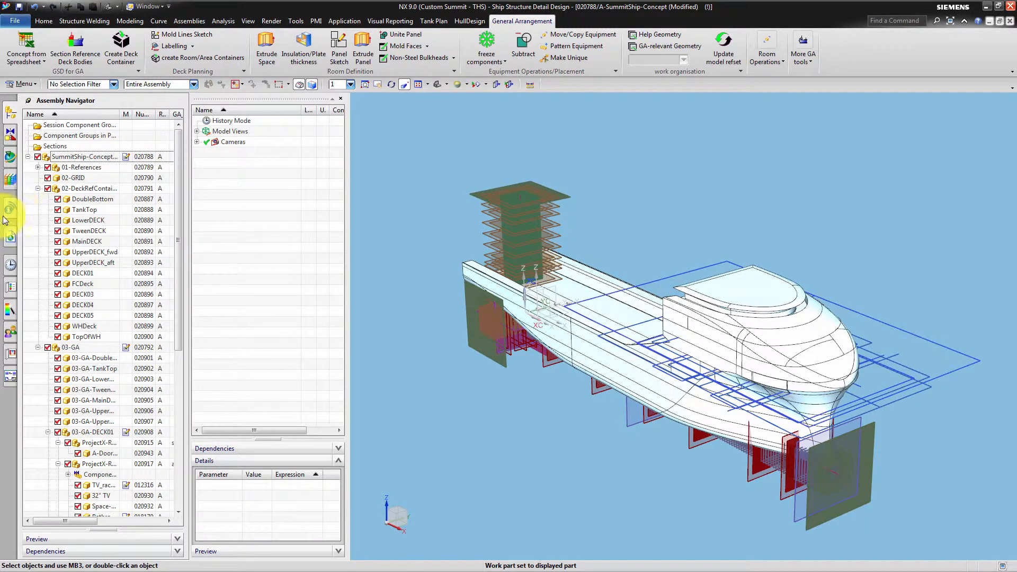
mouse_move(10, 214)
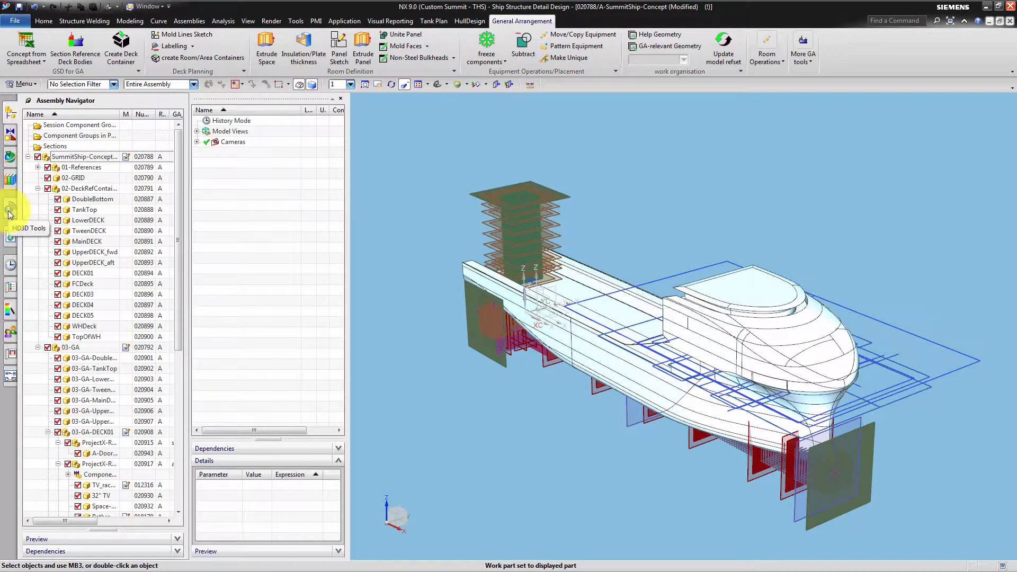
Activate Check-Mate from the HD3D Tools resource bar.
left_click(10, 211)
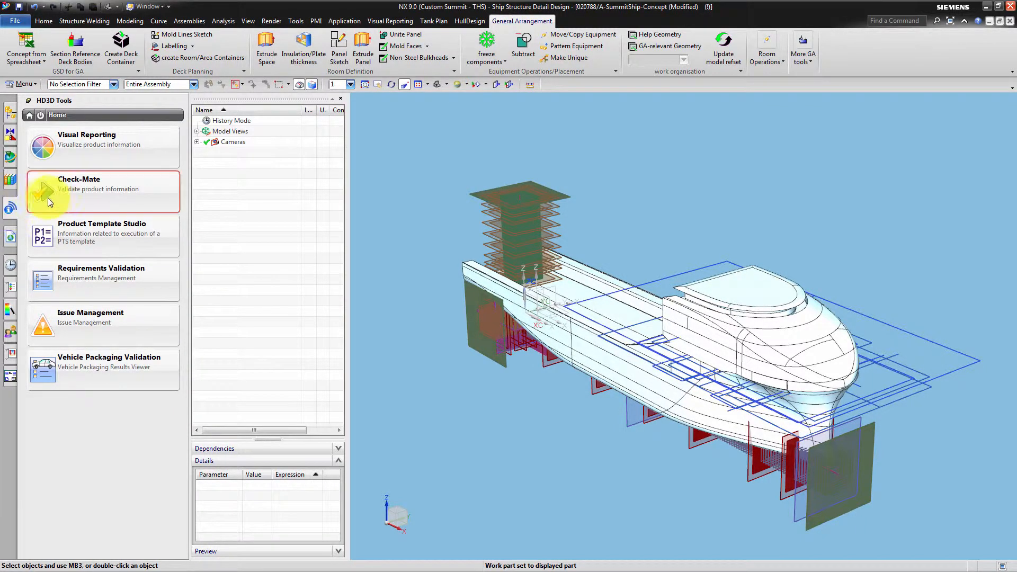
right_click(79, 188)
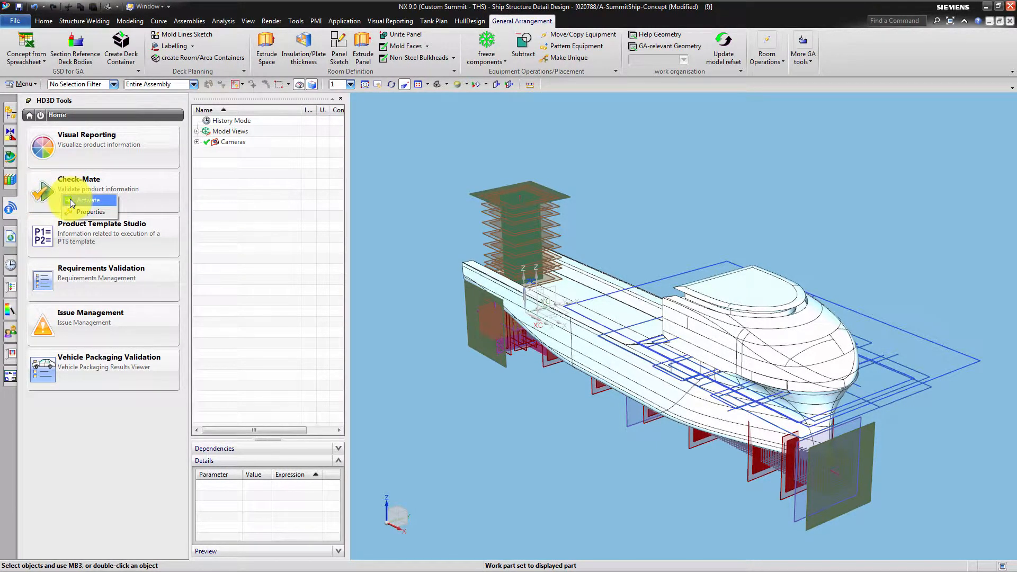
left_click(89, 200)
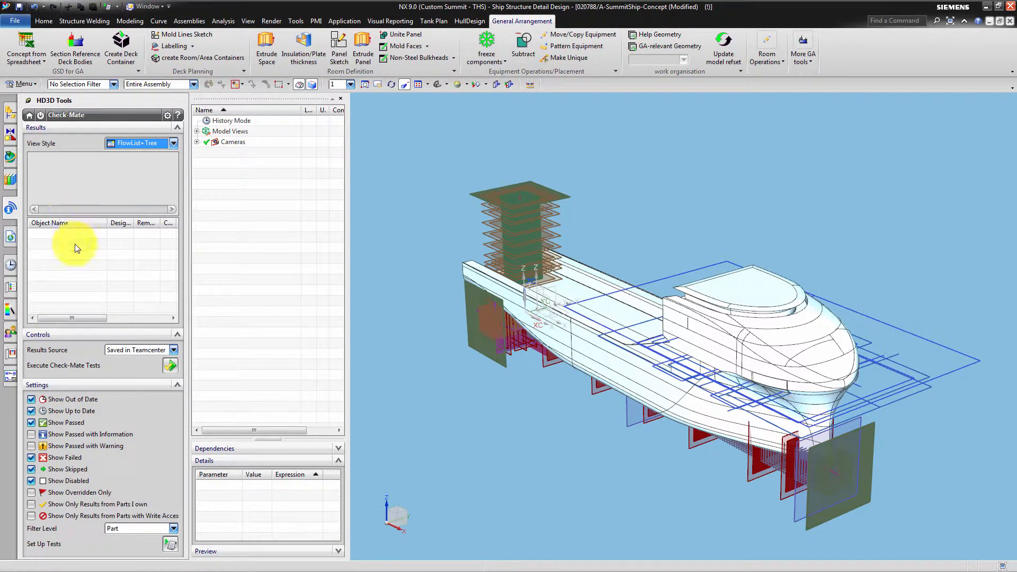
mouse_move(110, 234)
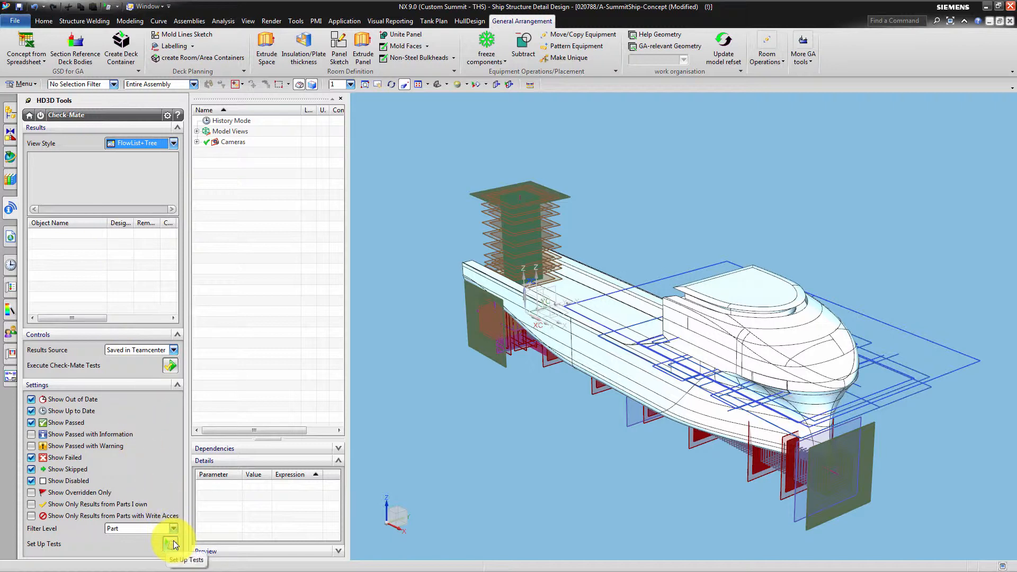
In Set Up Tests, try Current Part and All Parts in Folder, then choose All Loaded Parts.
left_click(169, 543)
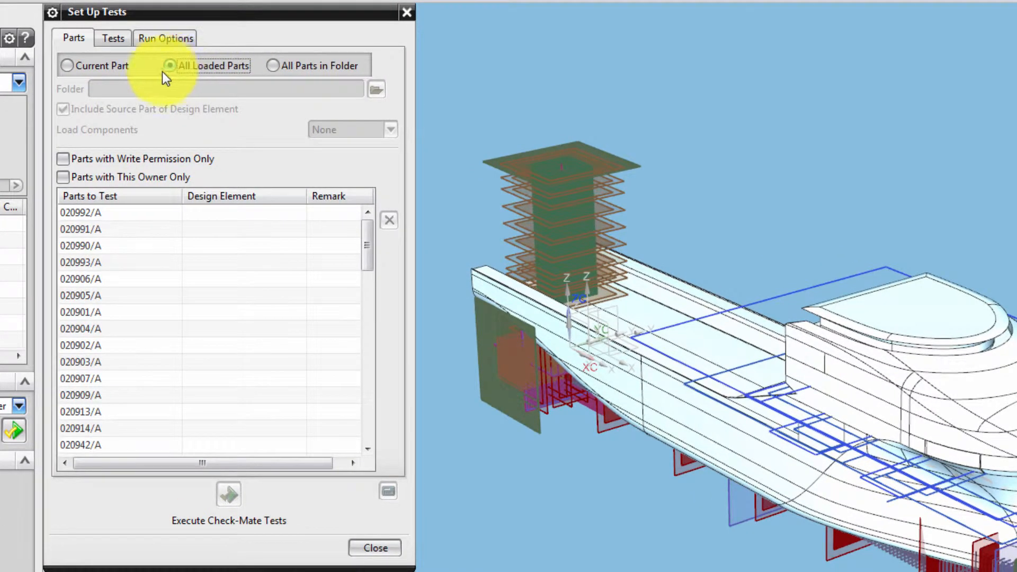
left_click(169, 66)
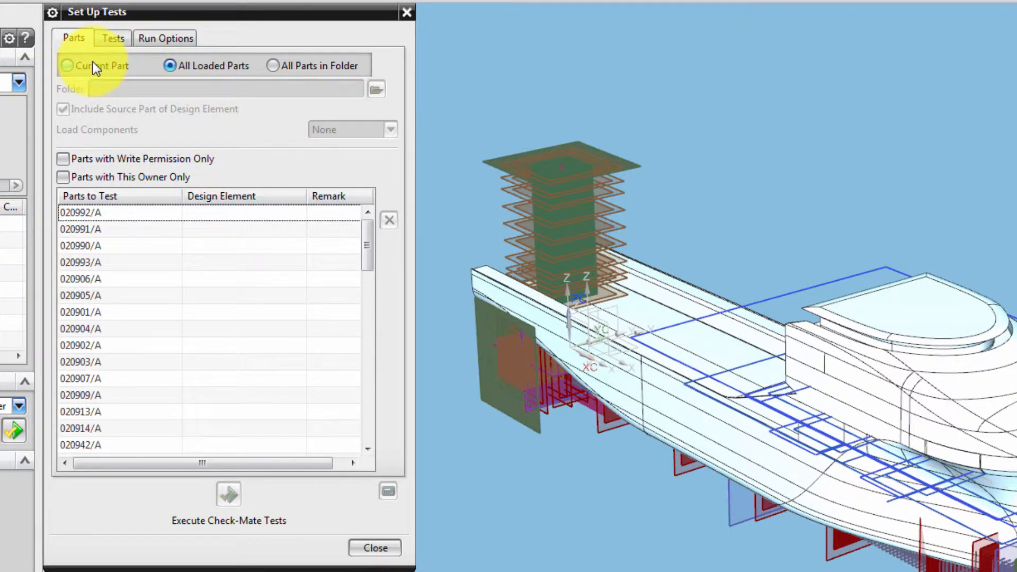
left_click(66, 65)
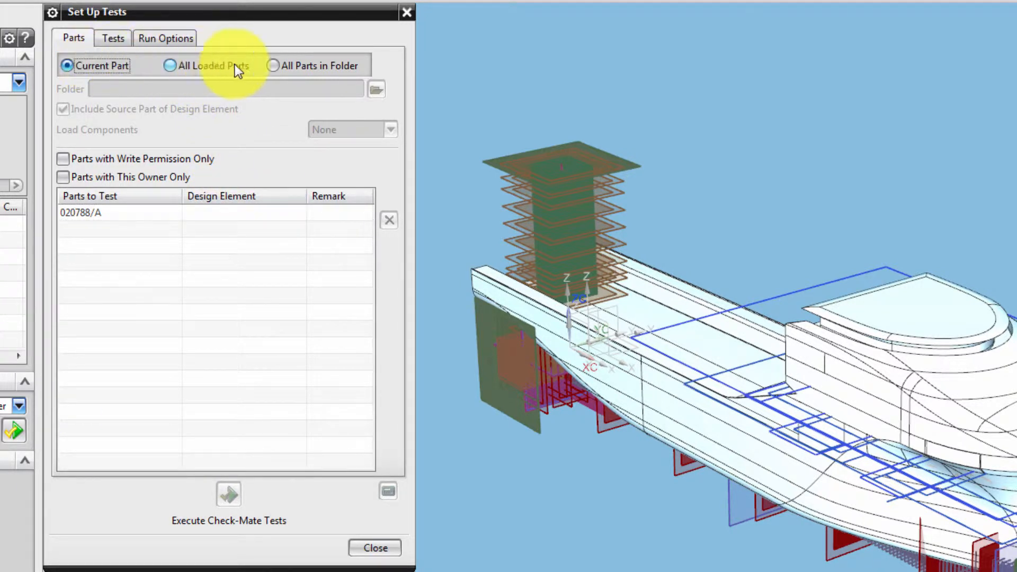
left_click(272, 65)
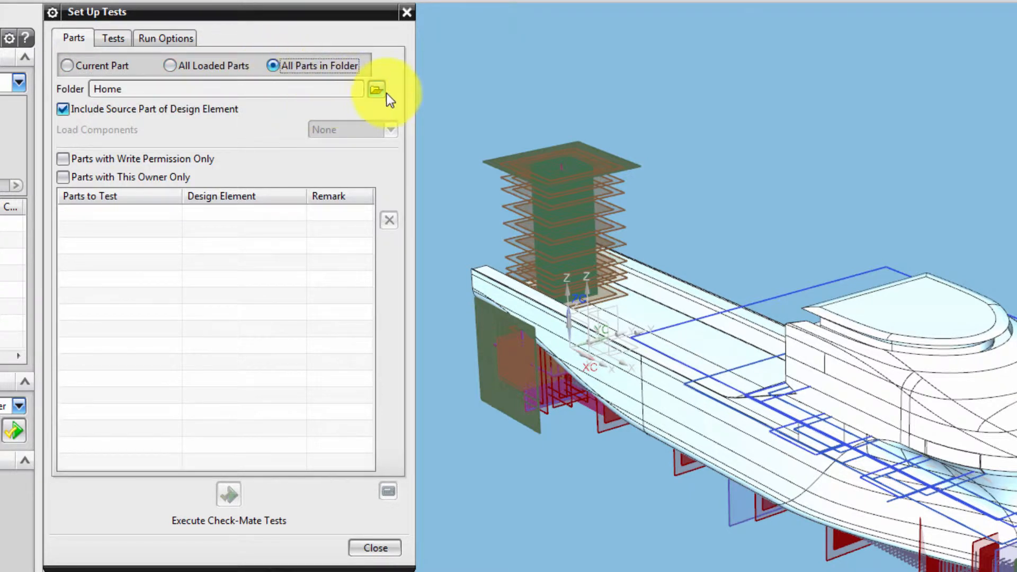
left_click(375, 89)
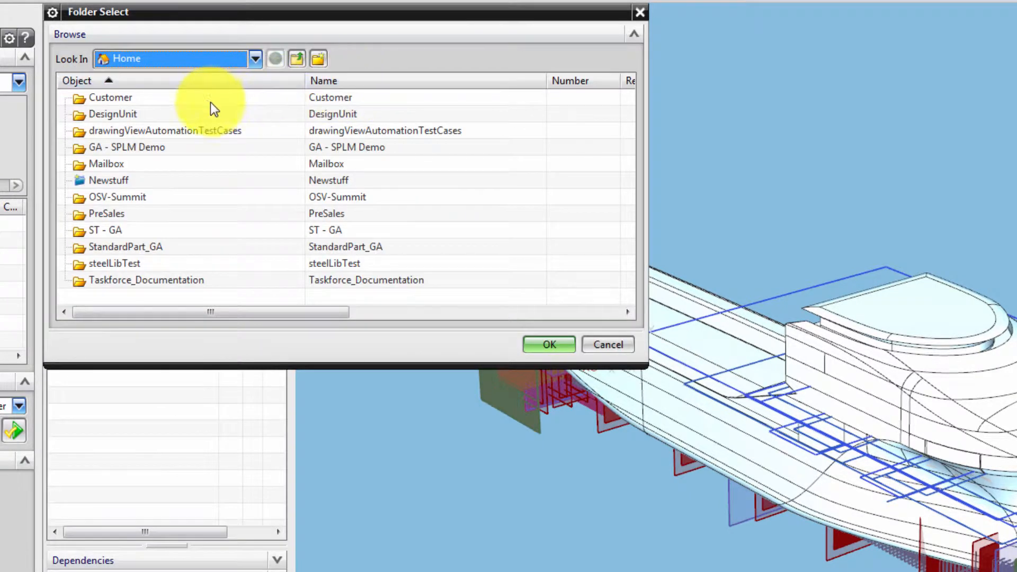
left_click(547, 344)
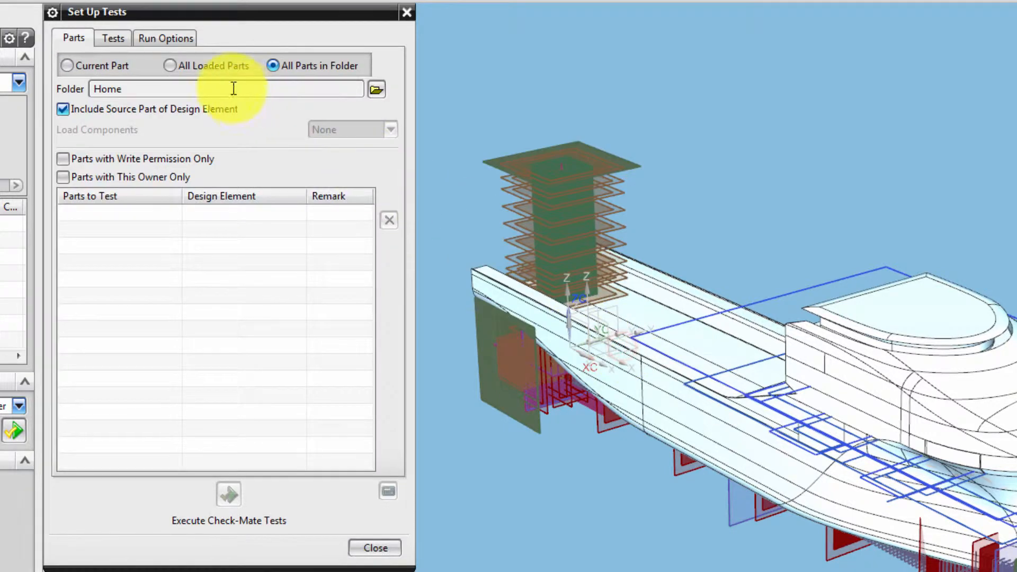
left_click(170, 65)
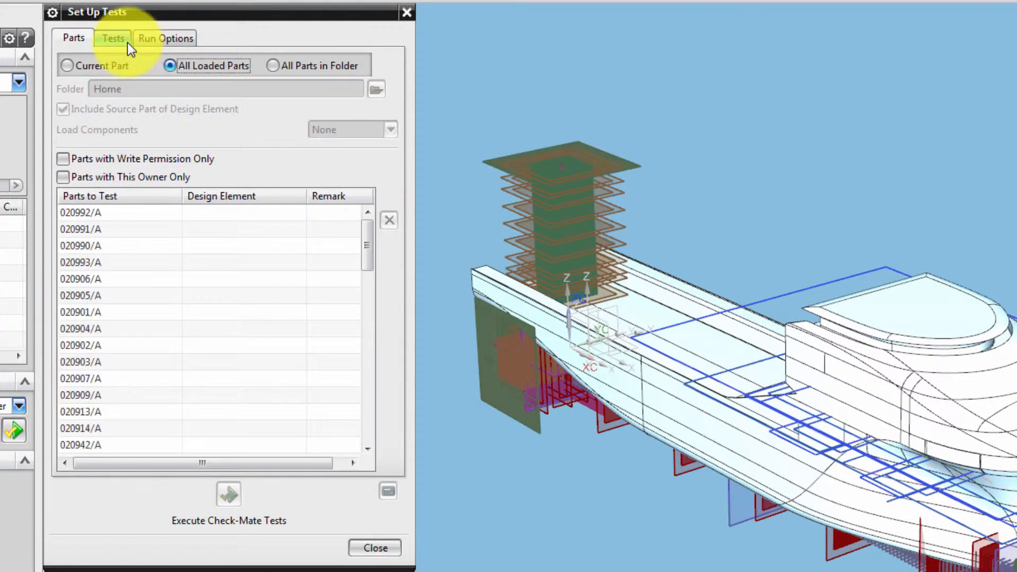
Add Get Information > Assemblies > Check WAVE link status to the selected tests.
left_click(113, 38)
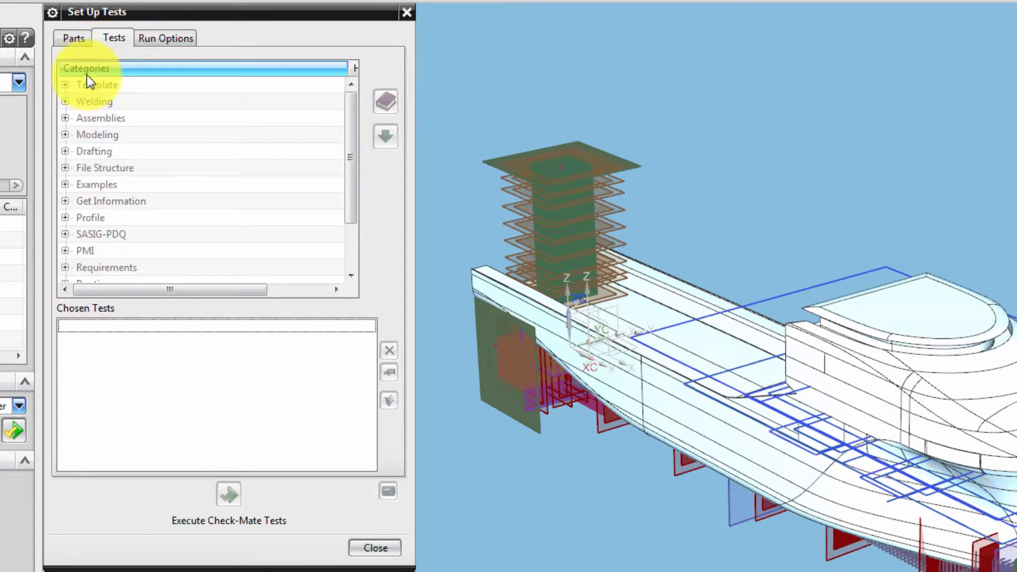
scroll("down", 3)
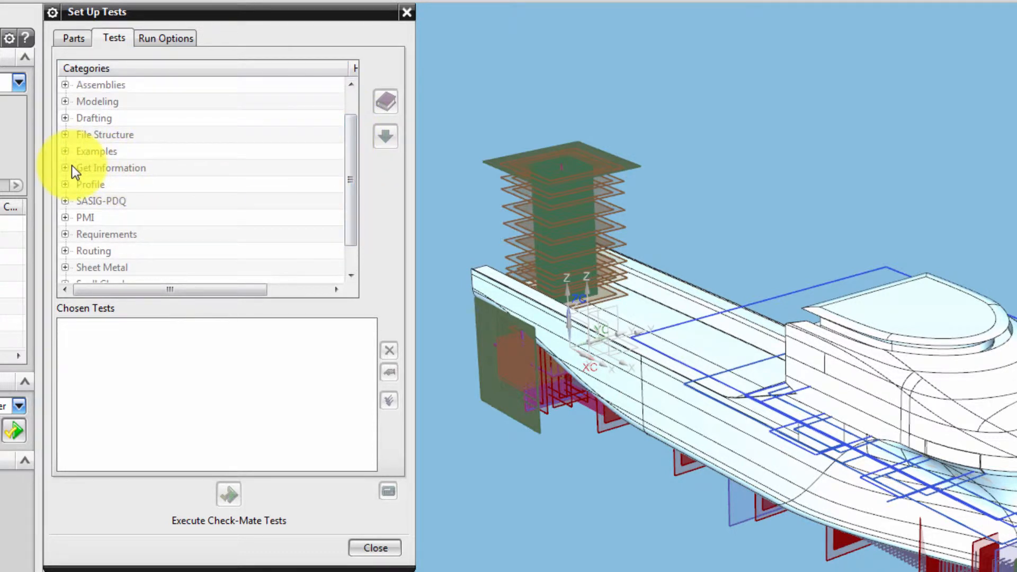
left_click(65, 167)
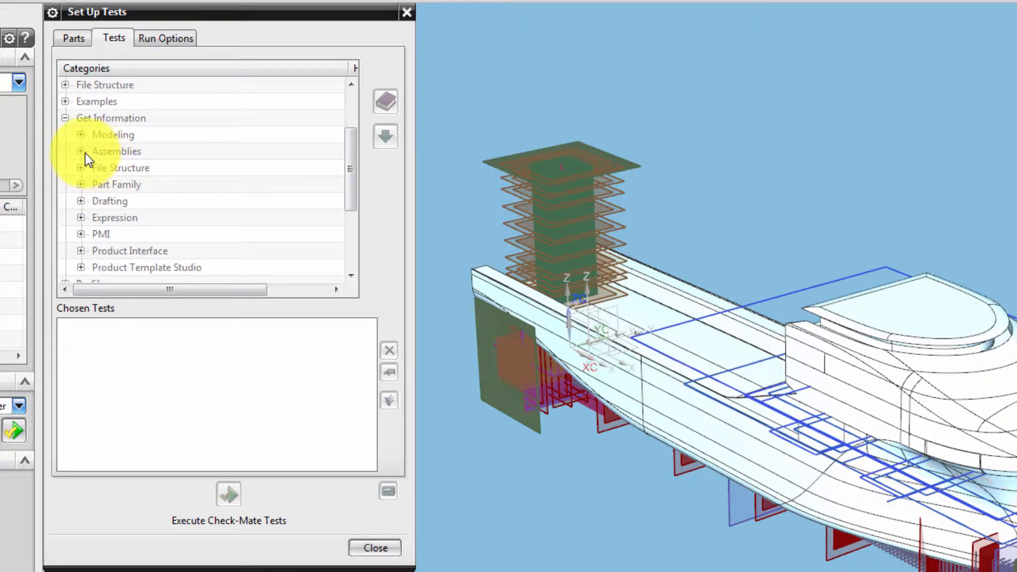
left_click(81, 151)
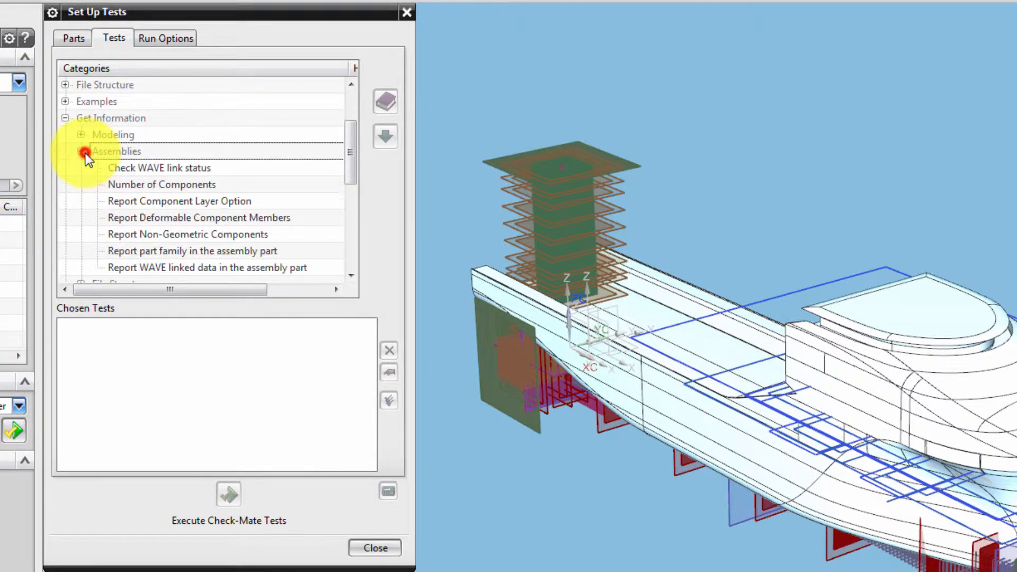
left_click(159, 167)
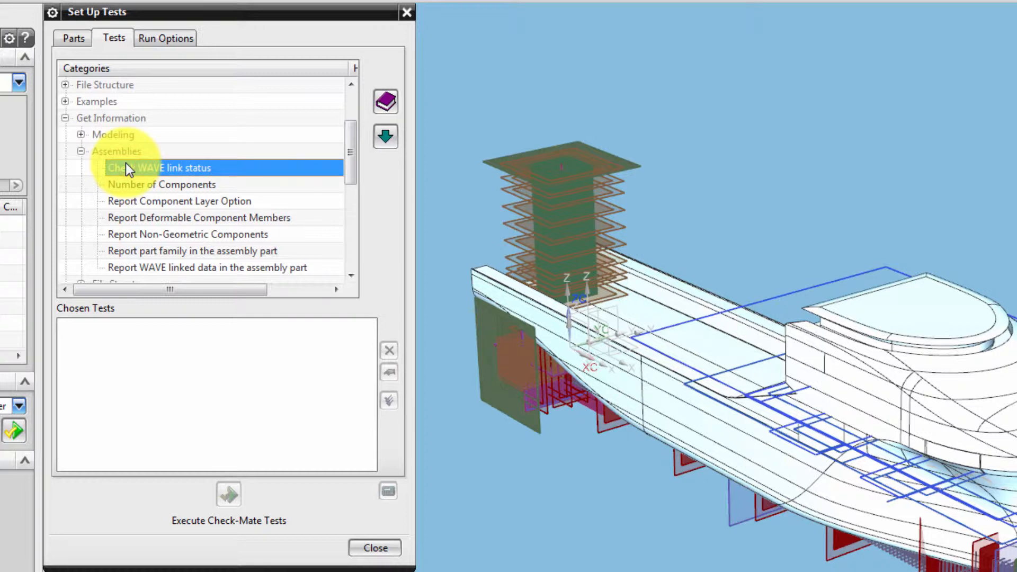
mouse_move(385, 102)
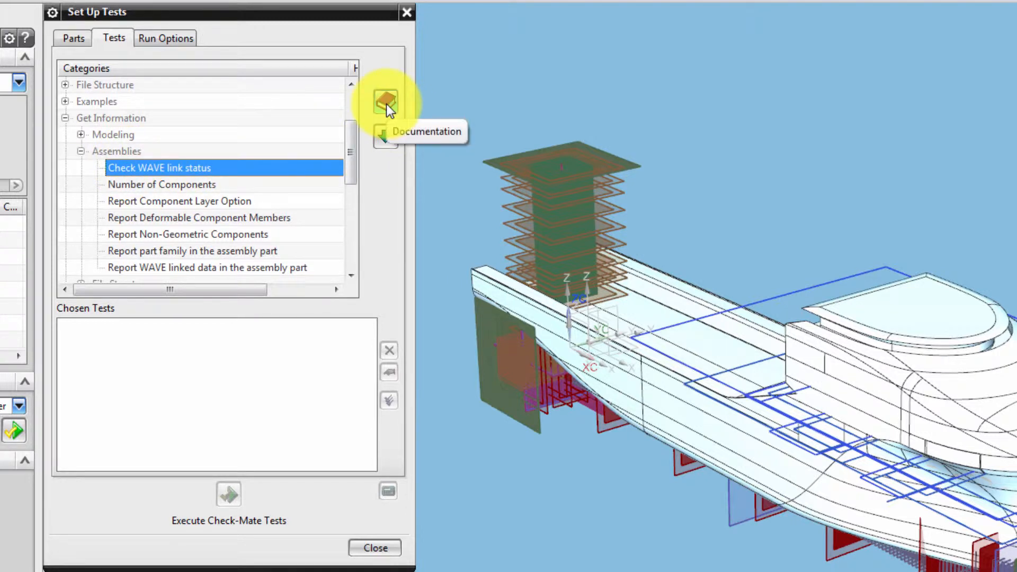
mouse_move(385, 136)
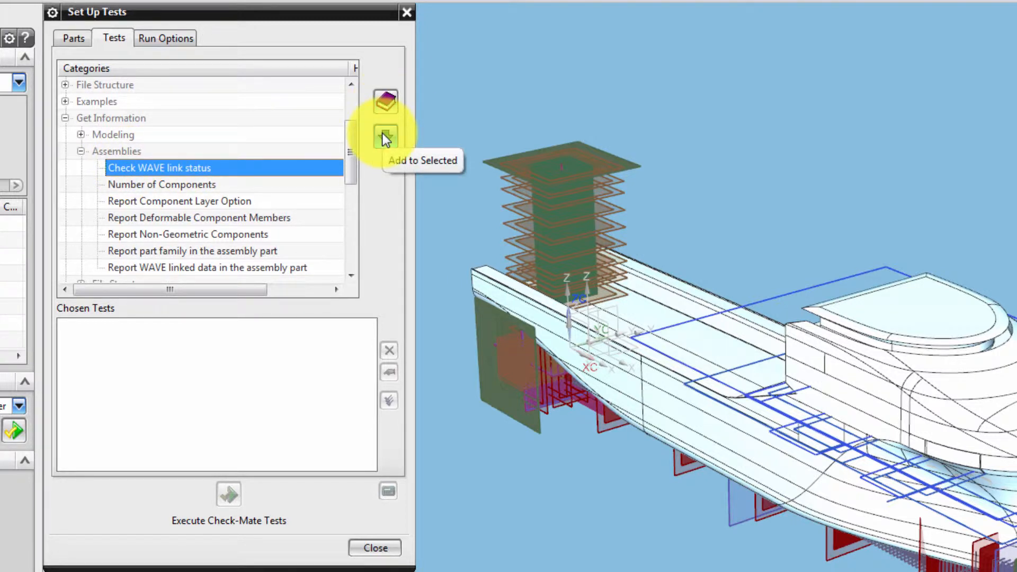
left_click(385, 137)
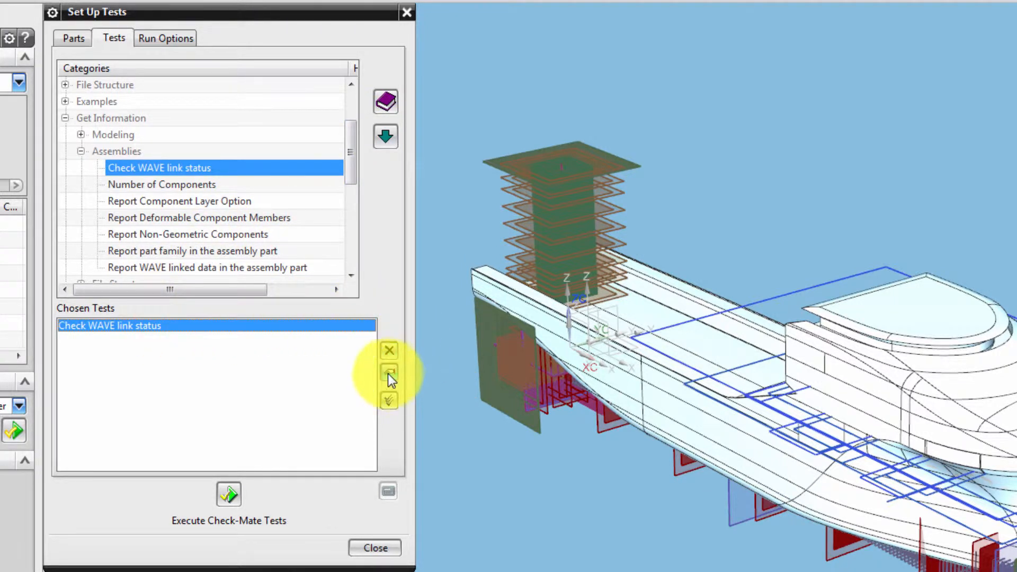
Customize the WAVE link test to flag Broken links, then execute the Check-Mate tests.
left_click(388, 372)
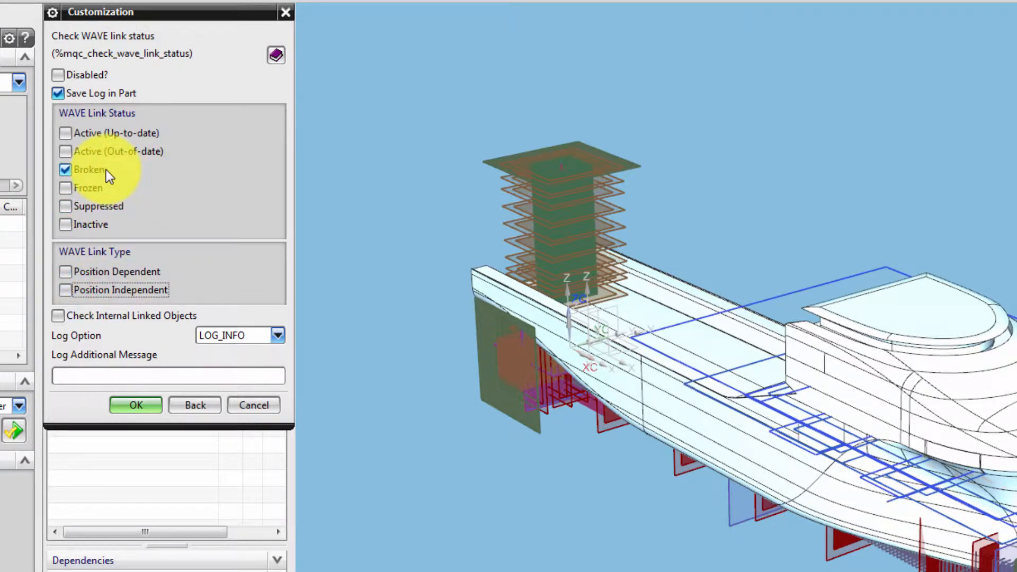
left_click(278, 335)
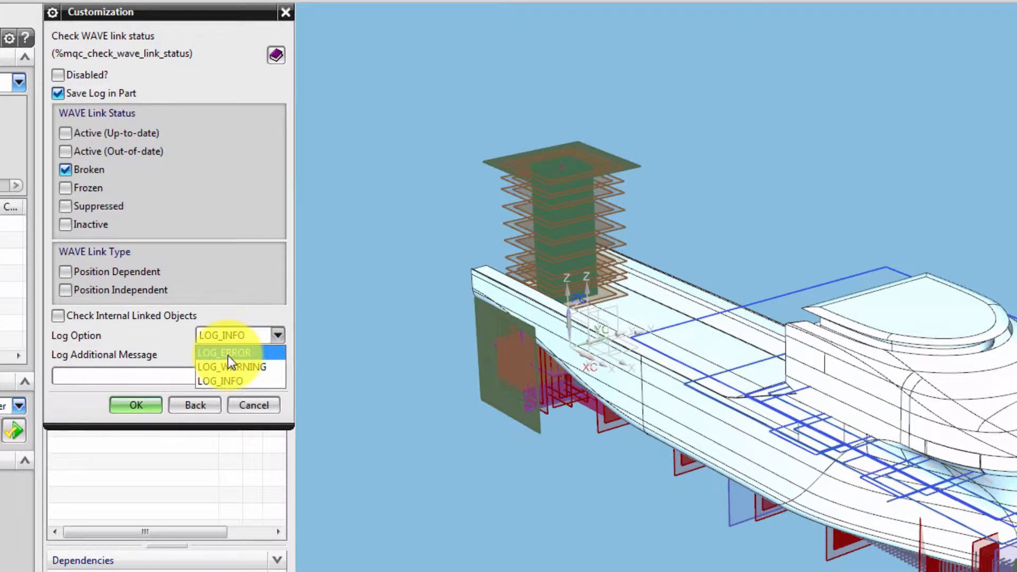
left_click(224, 352)
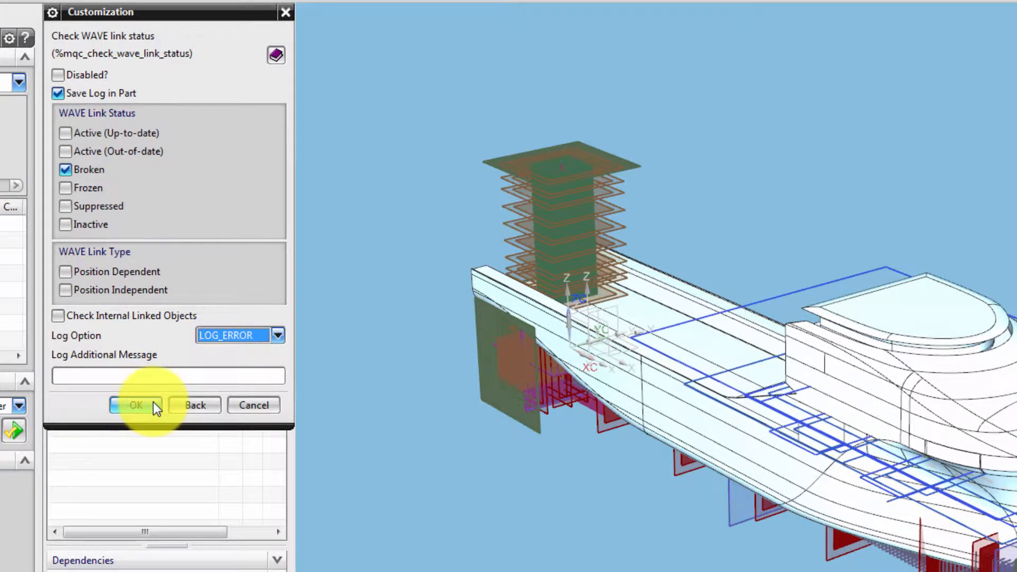
left_click(135, 405)
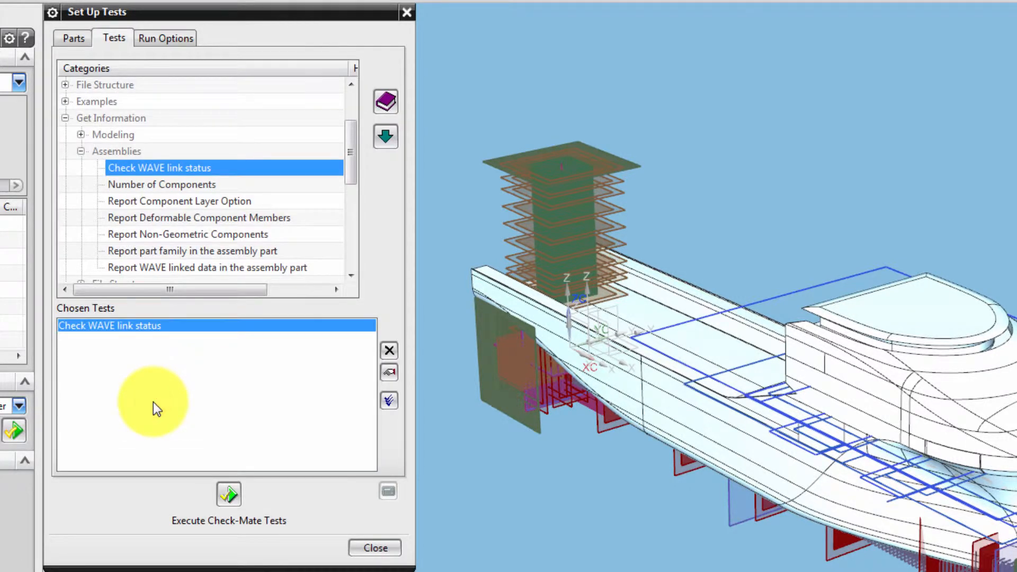
mouse_move(228, 494)
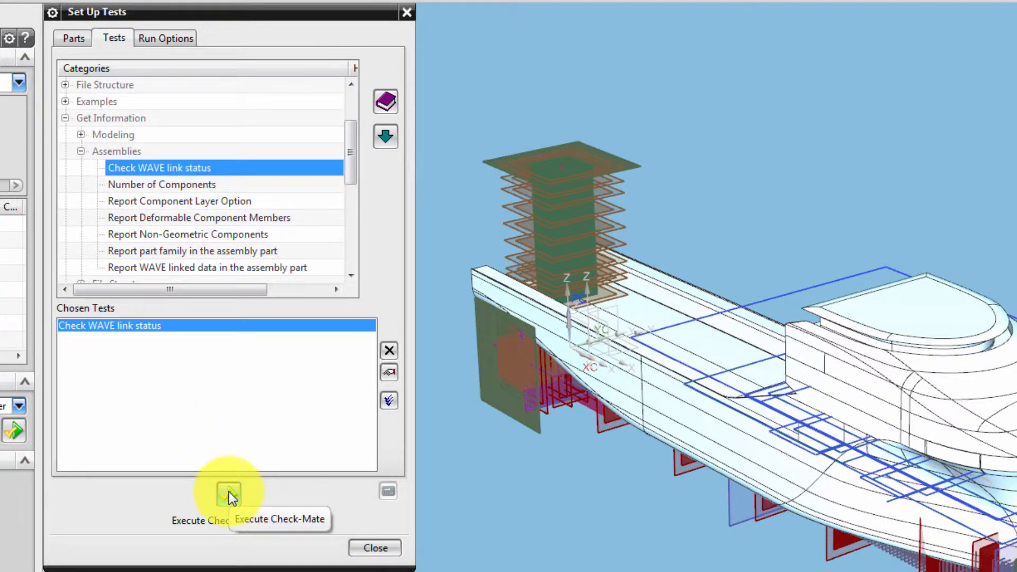
left_click(228, 491)
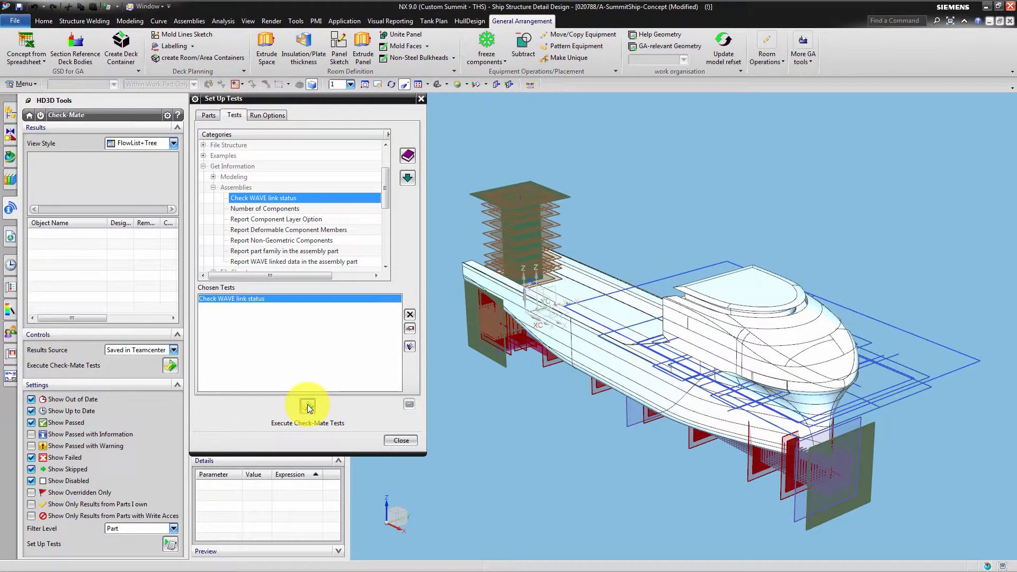
Close the test setup and expand failed part 020917/A down to Linked Body(13).
left_click(307, 405)
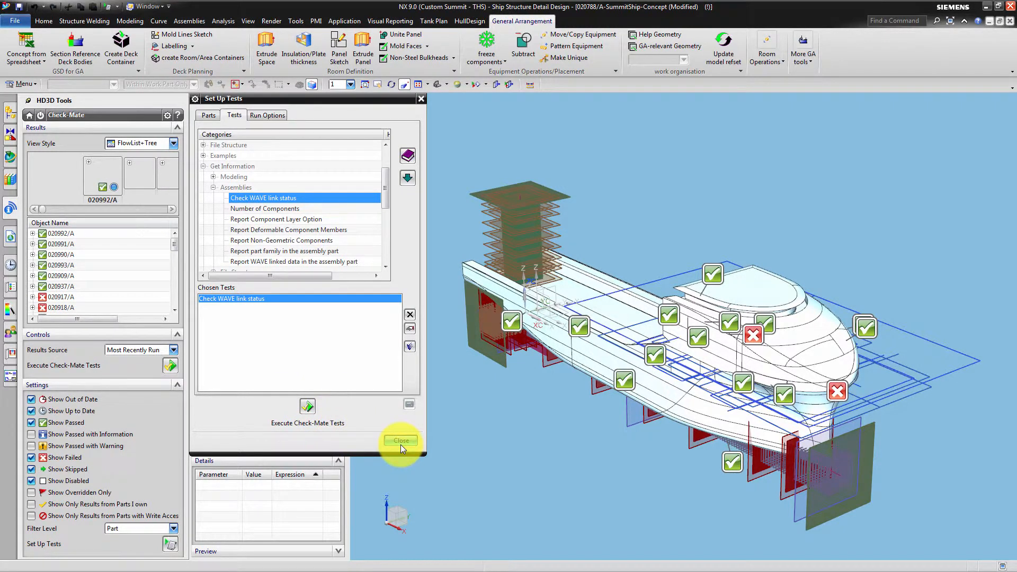
left_click(401, 440)
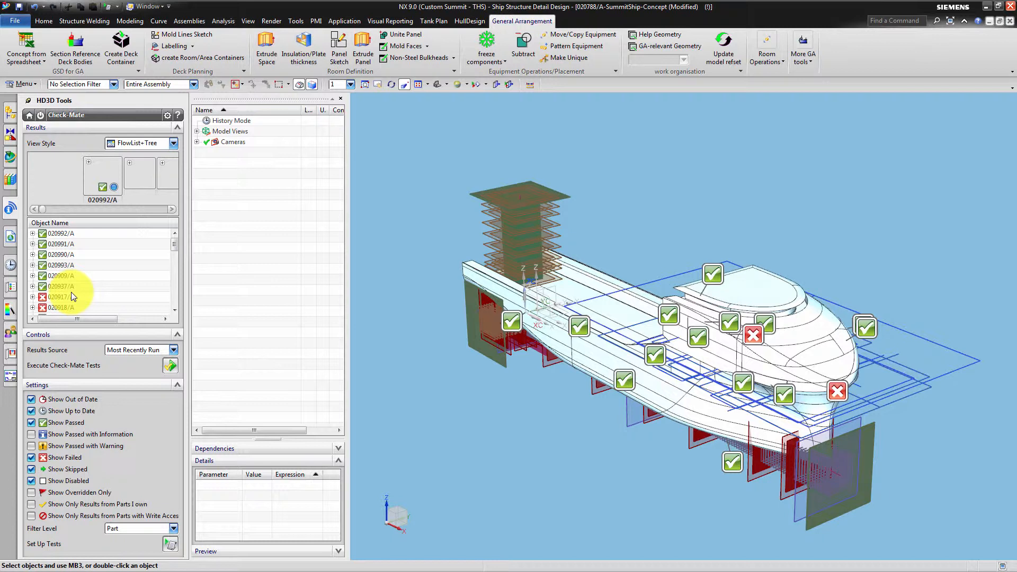
left_click(59, 297)
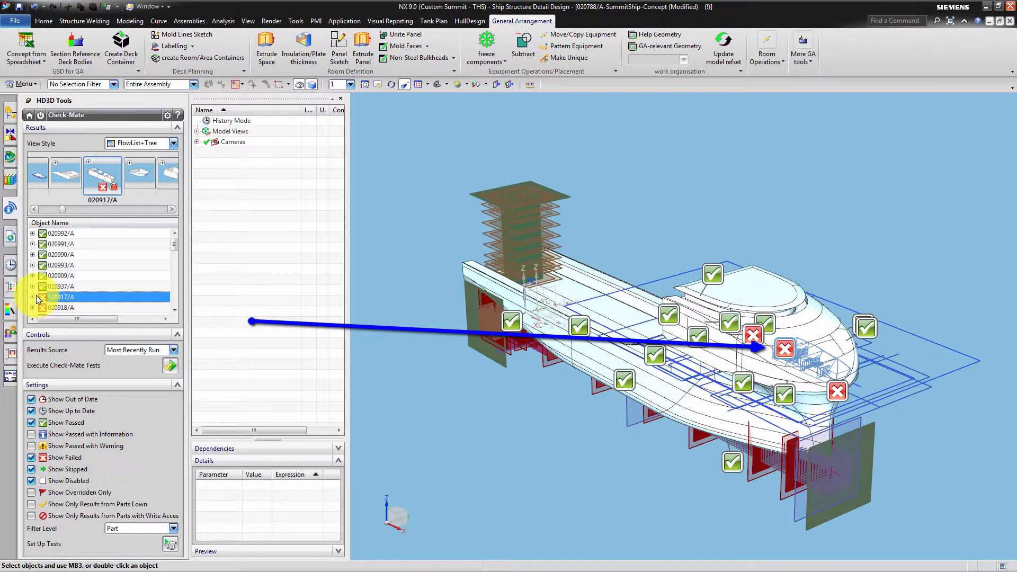
left_click(32, 296)
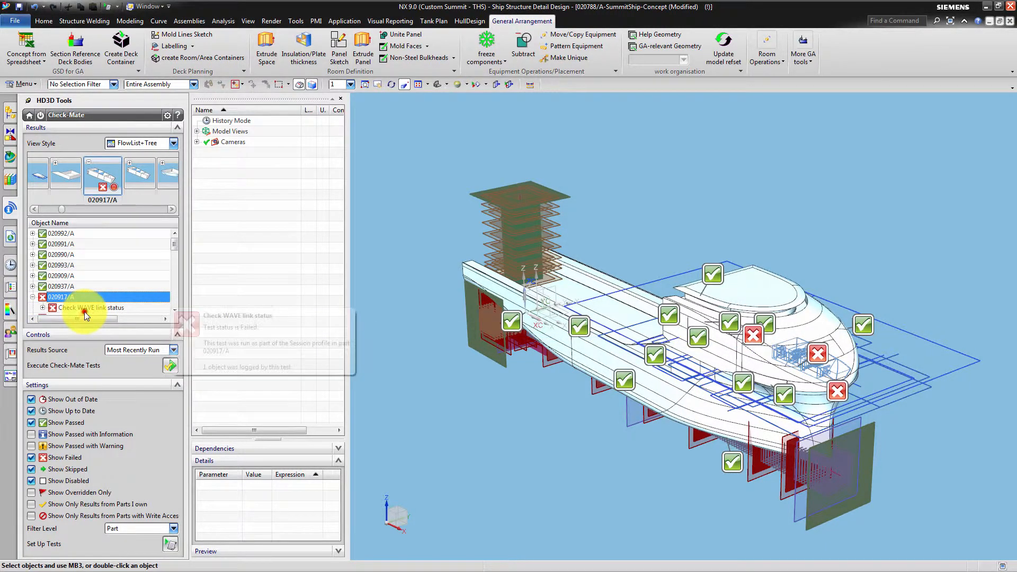
left_click(90, 307)
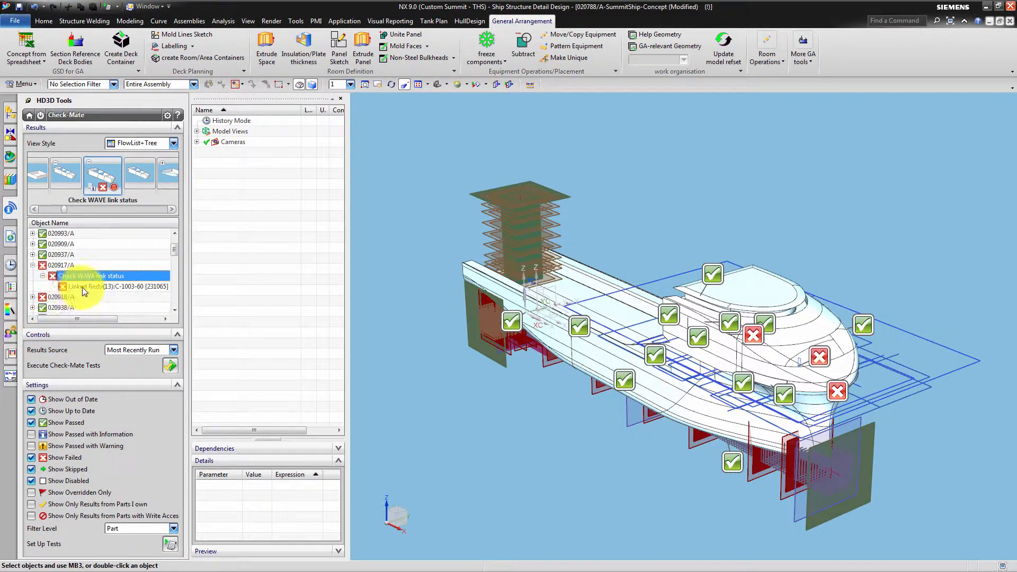
left_click(61, 265)
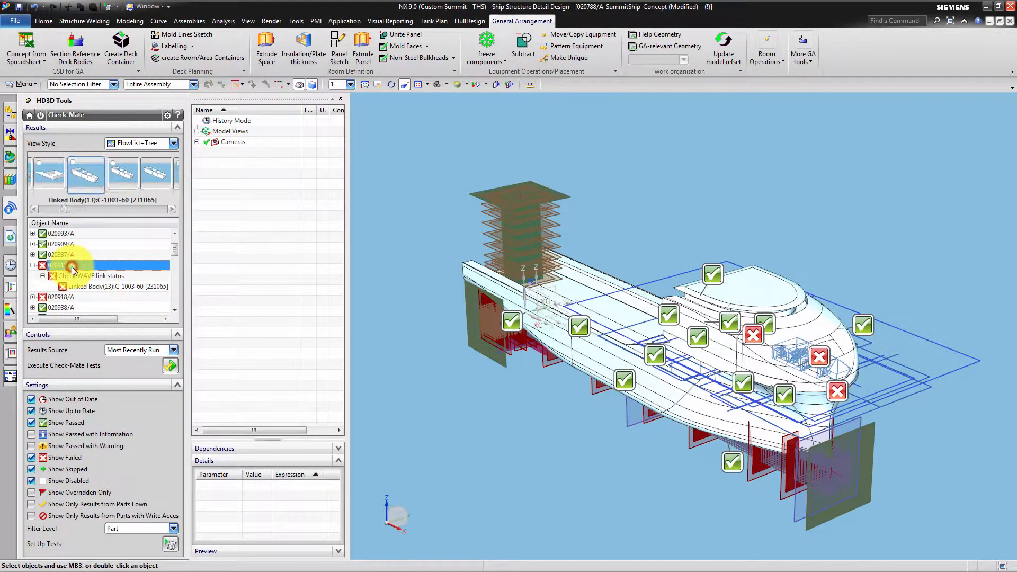
Make 020917/A the work part and select its broken Linked Body (13).
right_click(60, 265)
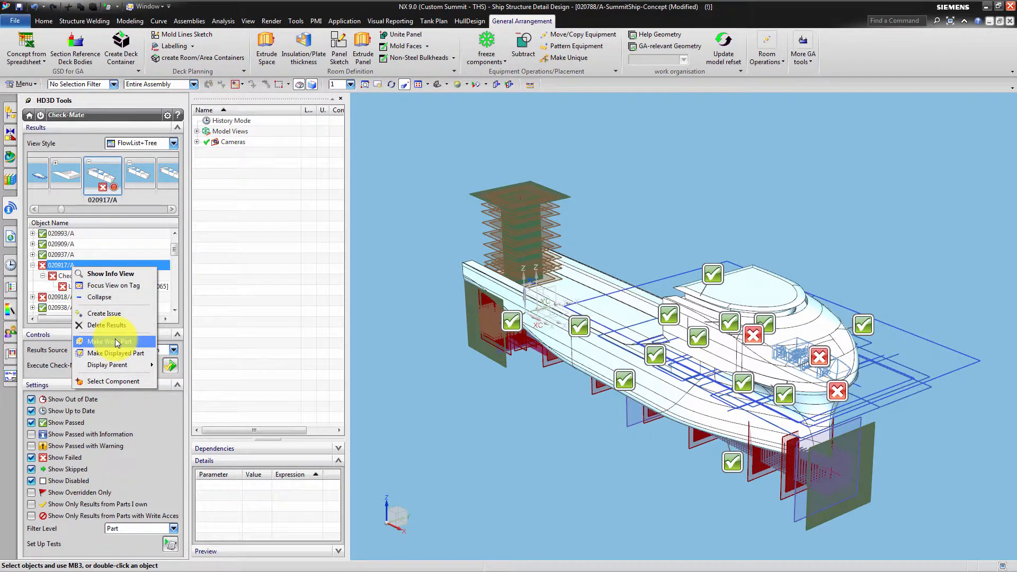
left_click(104, 341)
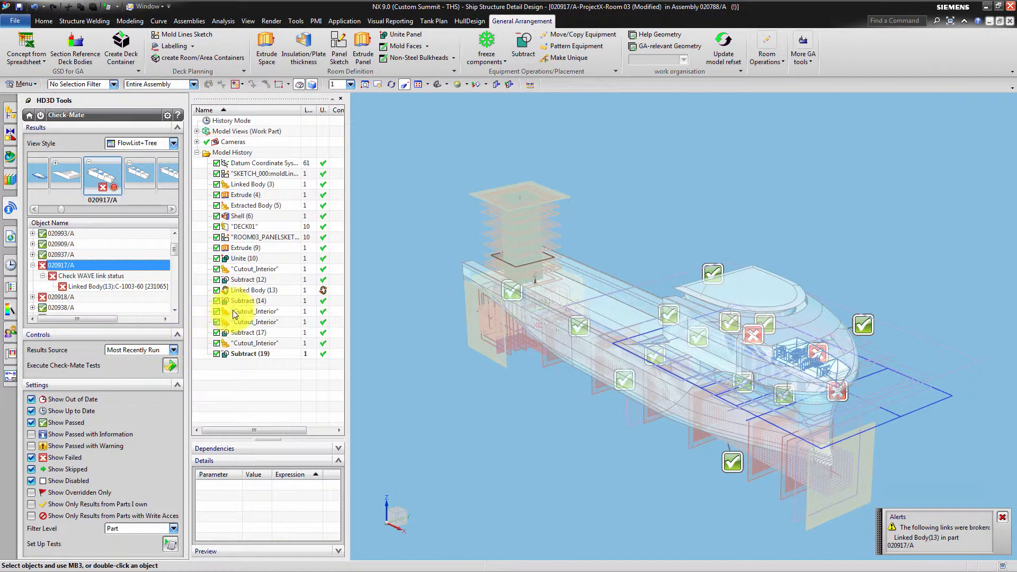
left_click(253, 290)
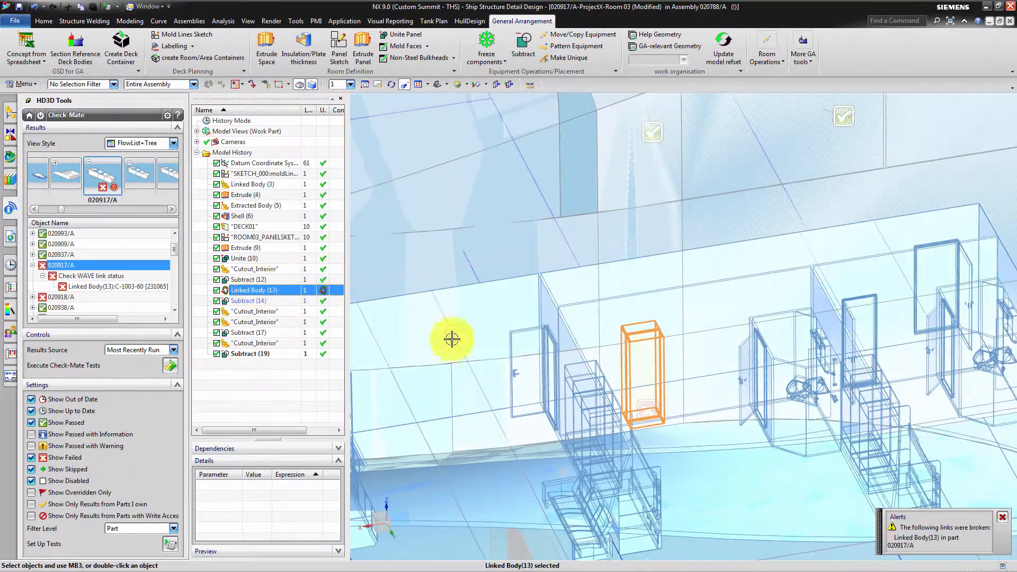
mouse_move(646, 406)
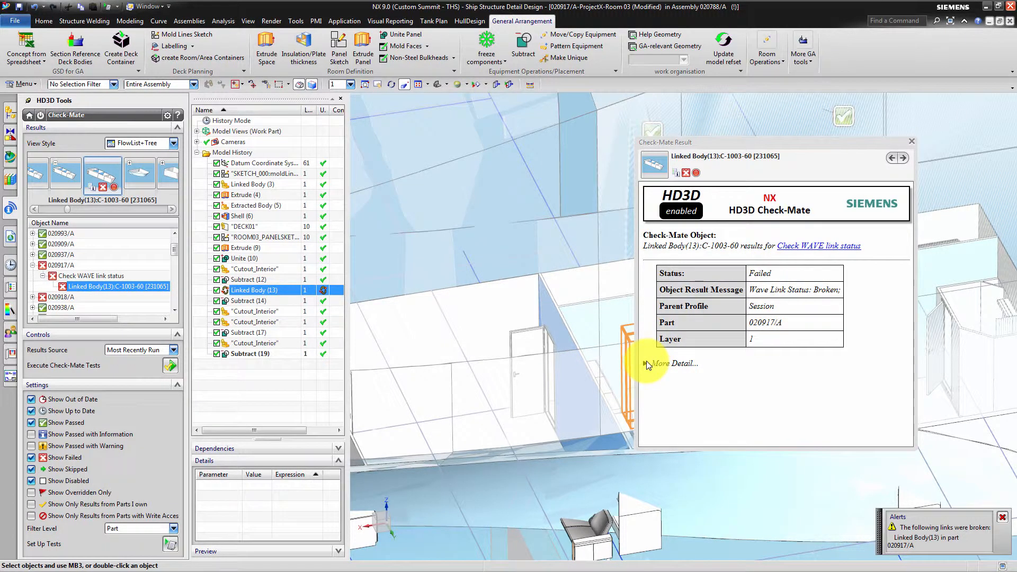
Review the result's More Detail and Test Parameters, then close the result window.
left_click(673, 363)
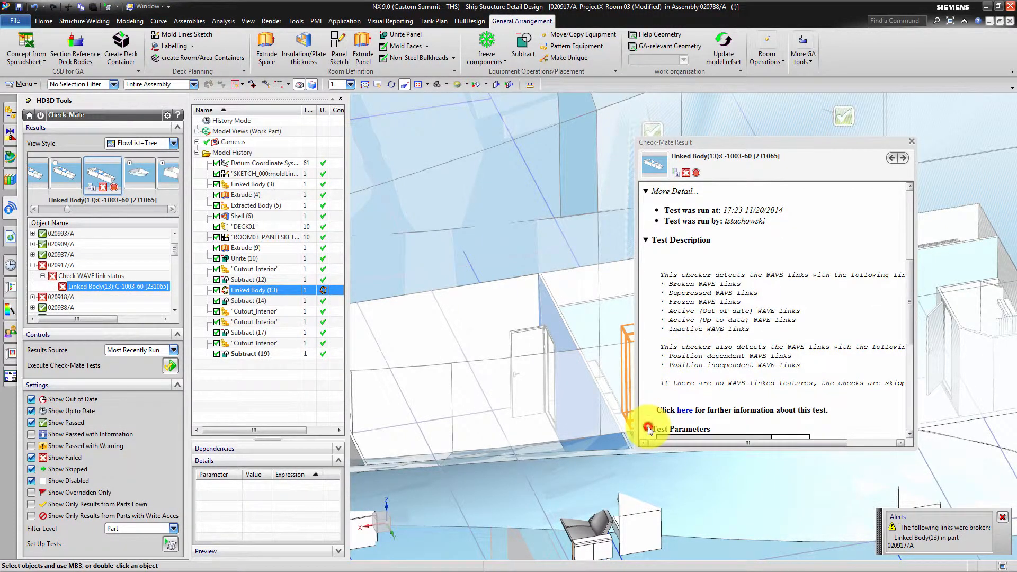
scroll("down", 3)
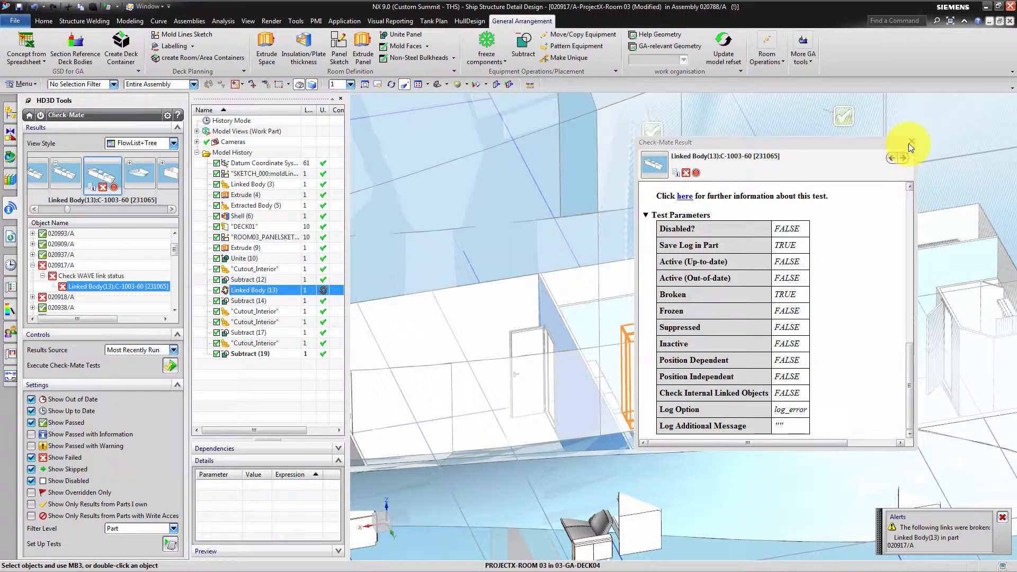
left_click(909, 143)
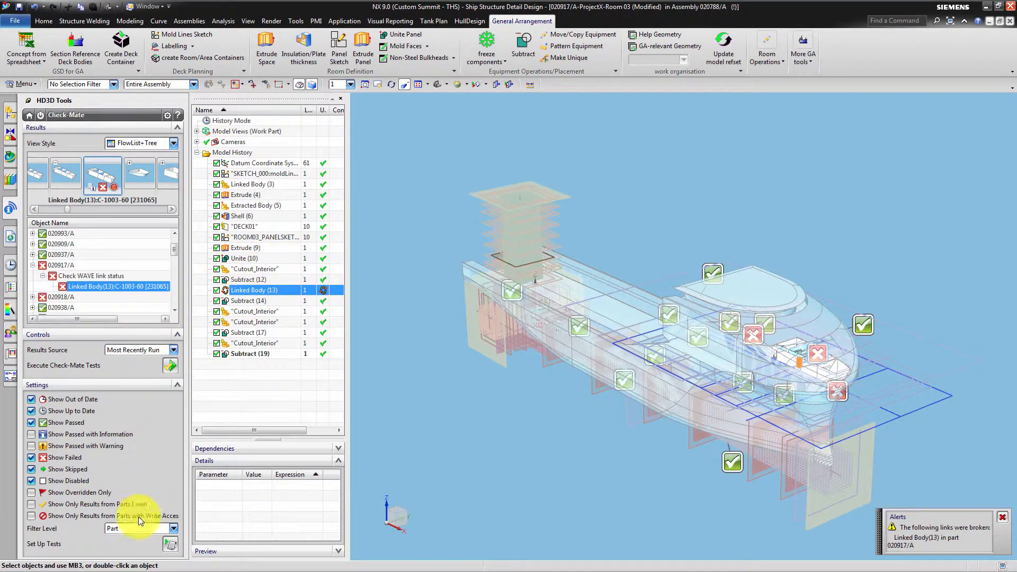
Filter results by Object, focus on the Cutout_Interior(5):C-111-38 tag, and redisplay the assembly.
left_click(173, 528)
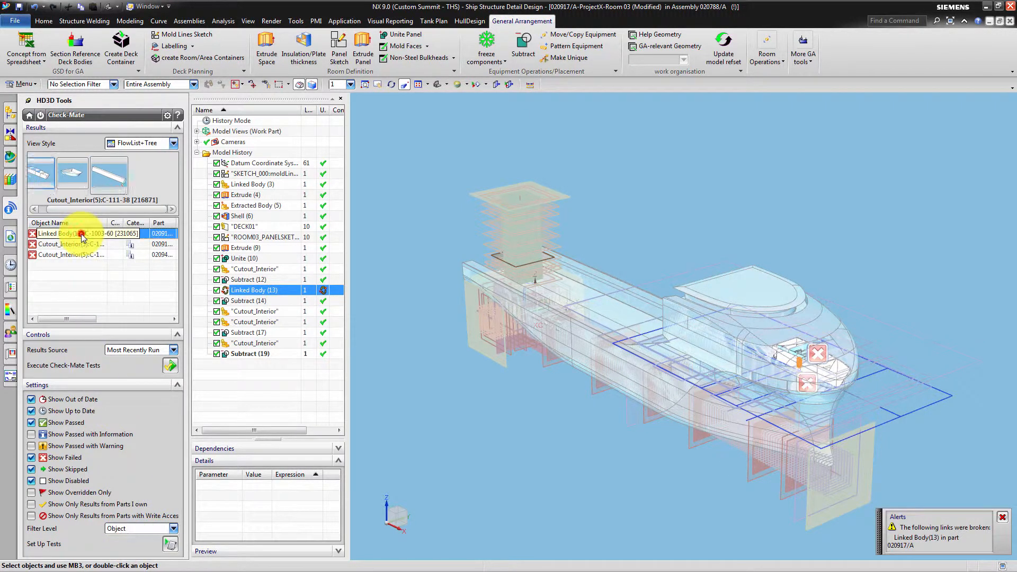
left_click(74, 243)
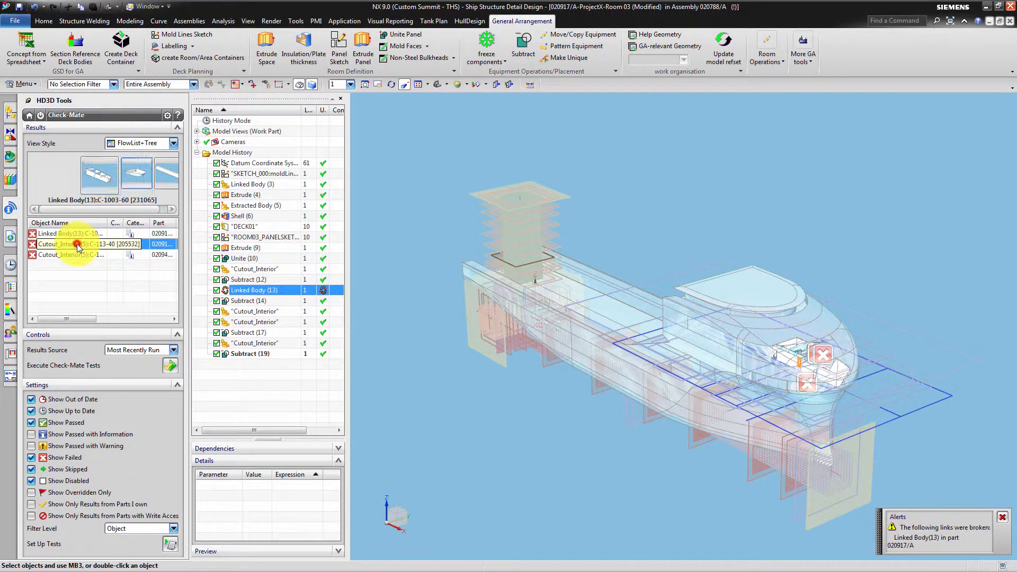
left_click(84, 254)
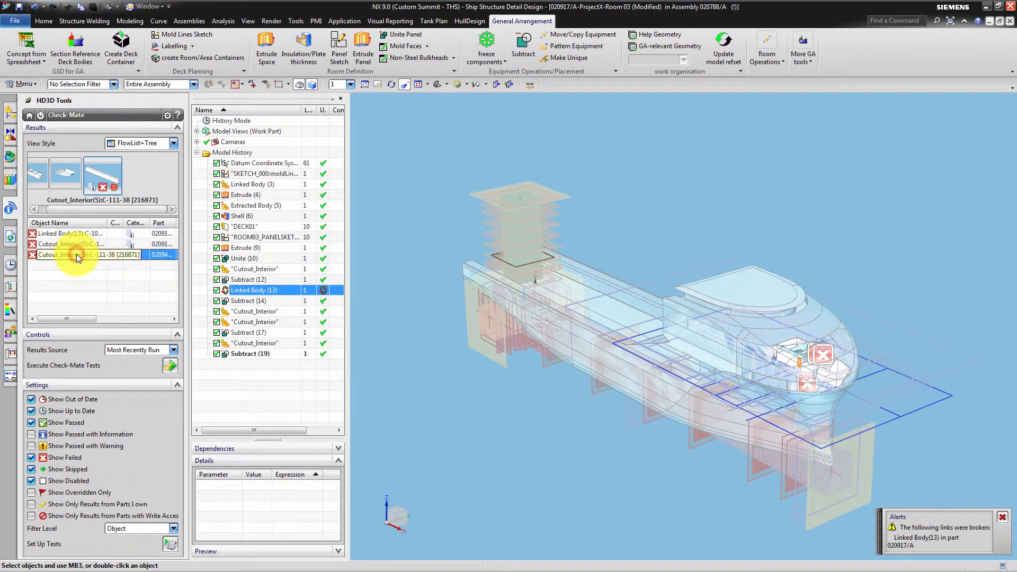
right_click(84, 254)
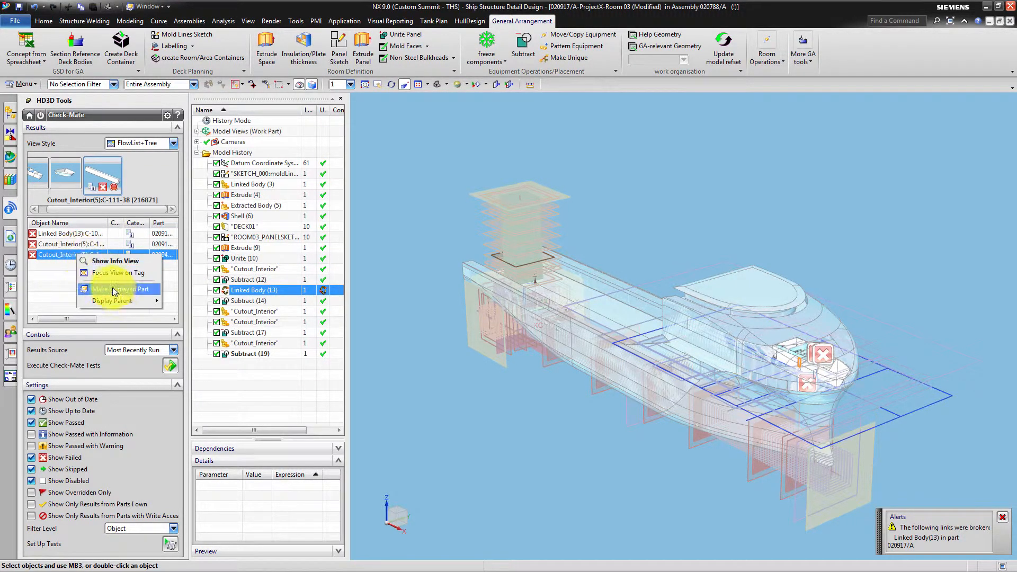
left_click(113, 300)
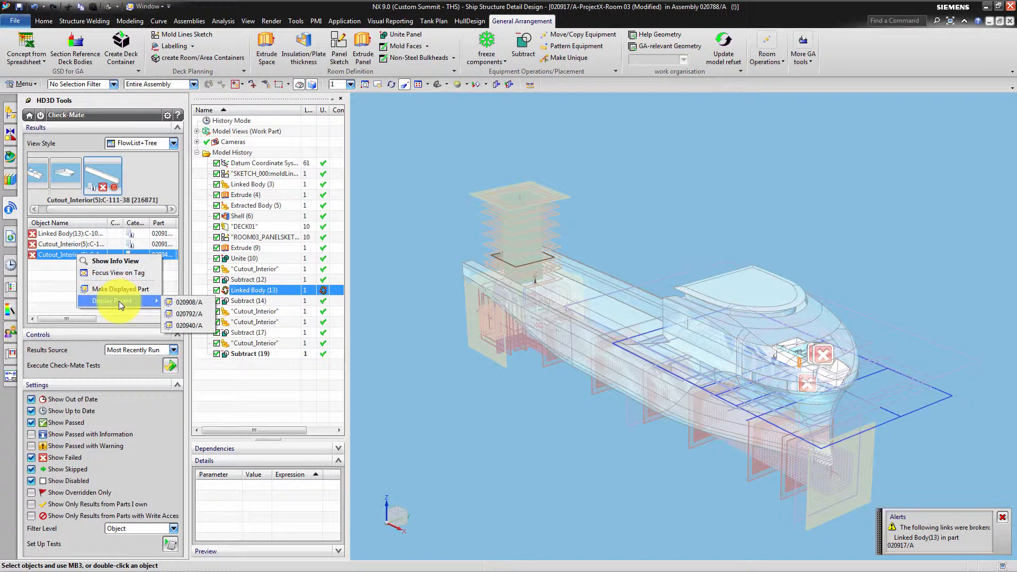
mouse_move(121, 272)
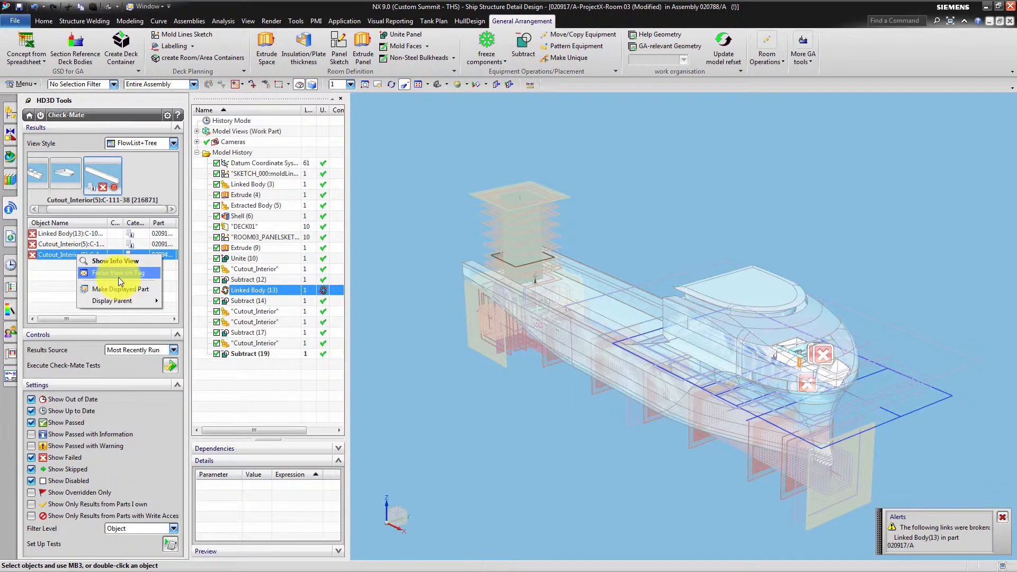
left_click(116, 272)
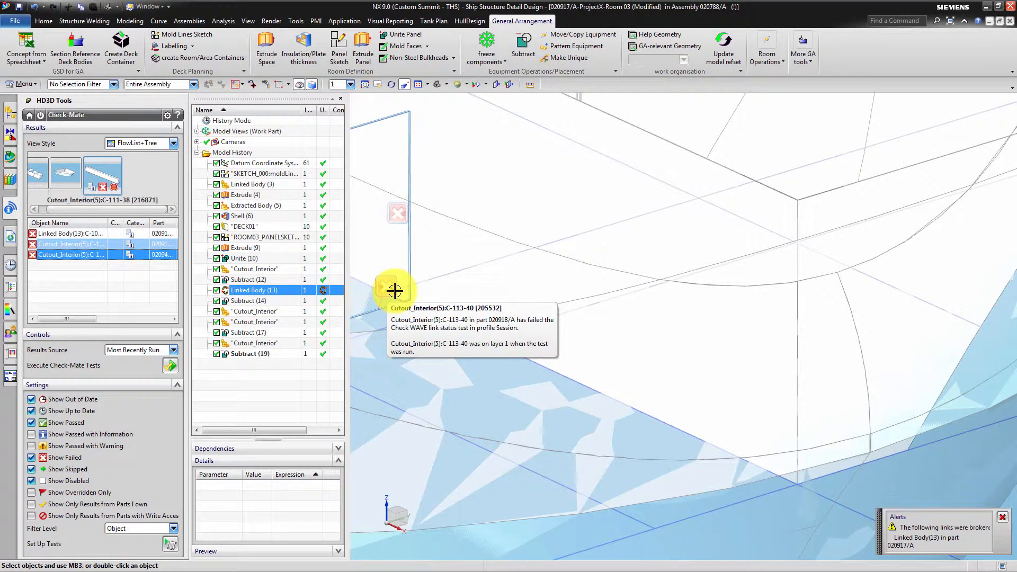
right_click(394, 290)
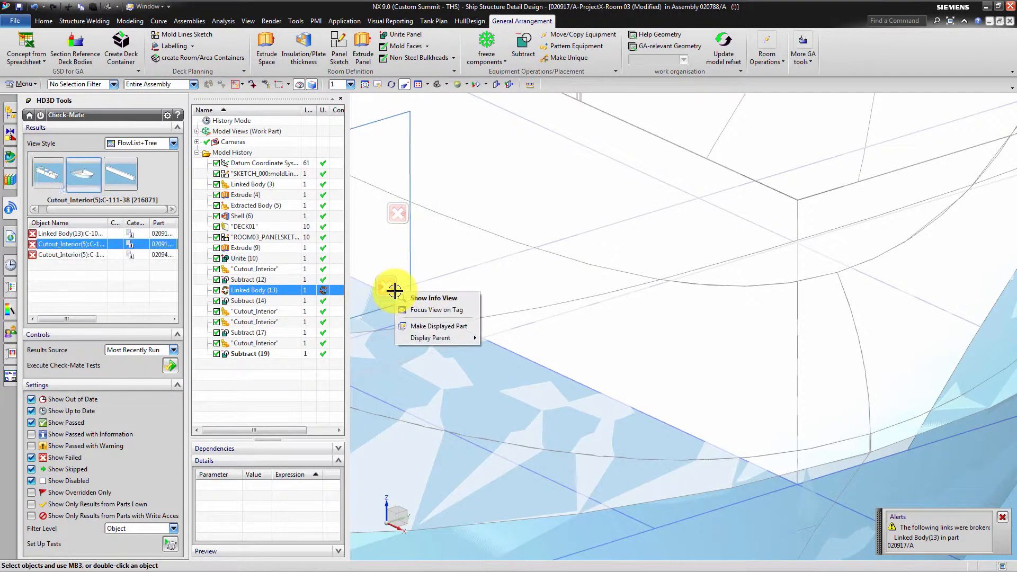
mouse_move(438, 325)
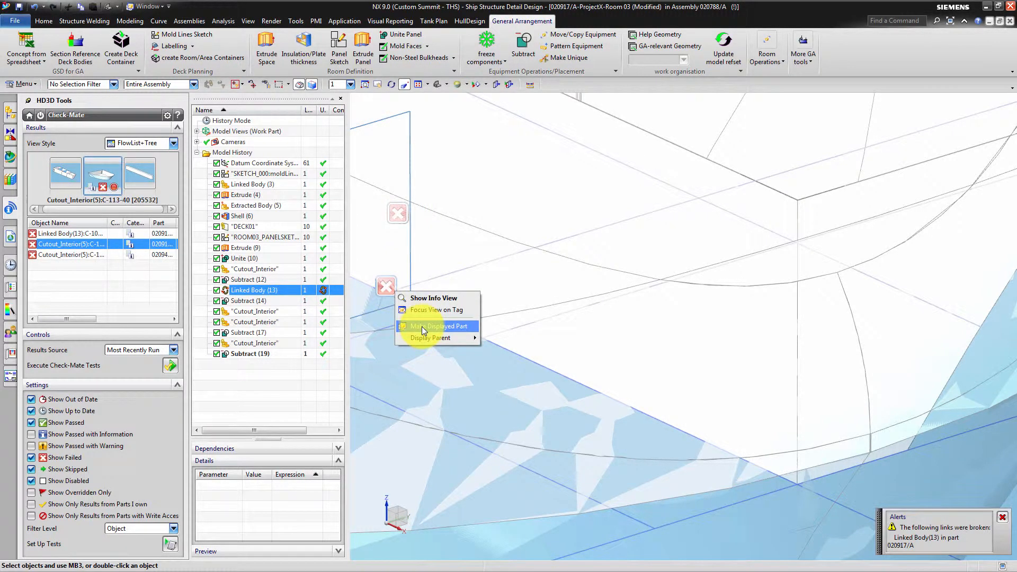
left_click(438, 326)
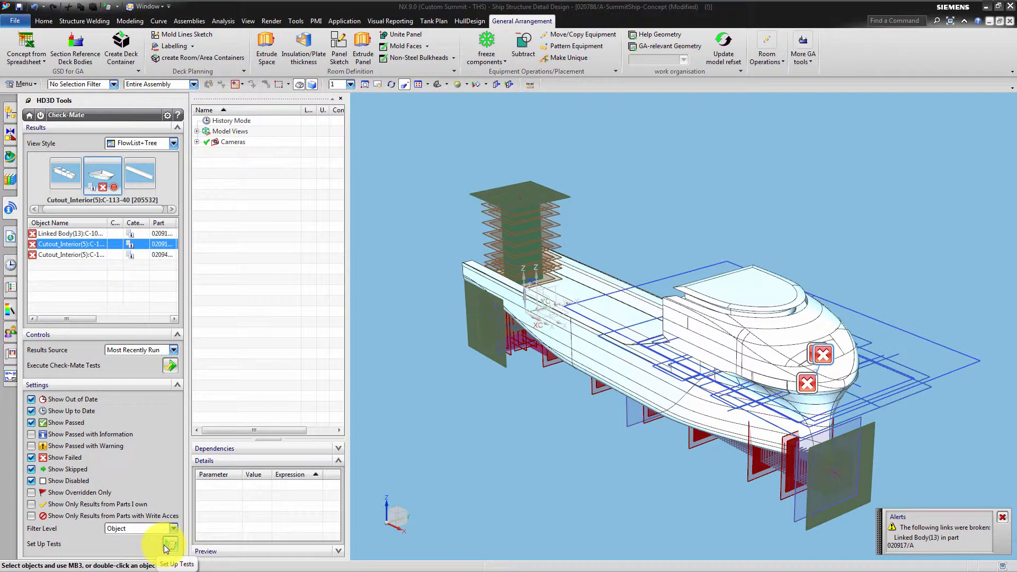
Switch the WAVE link check from Broken to Active (Out-of-date) links and close setup.
left_click(167, 543)
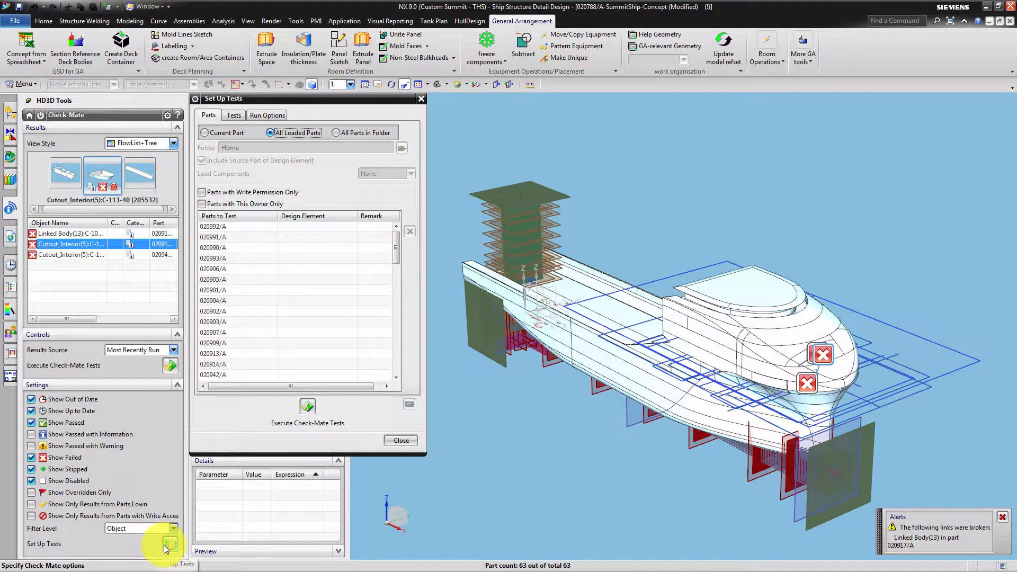
left_click(233, 115)
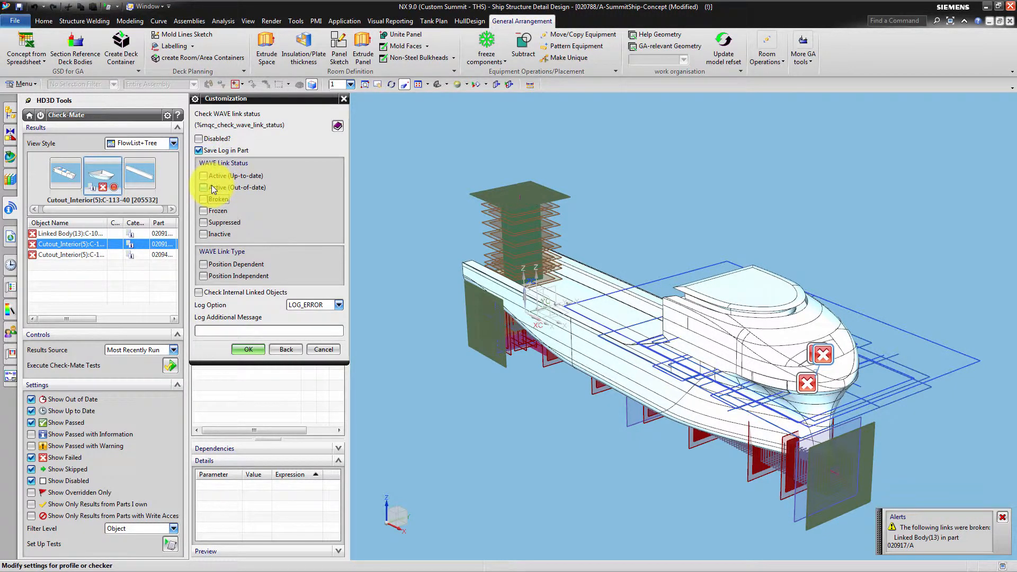
left_click(204, 188)
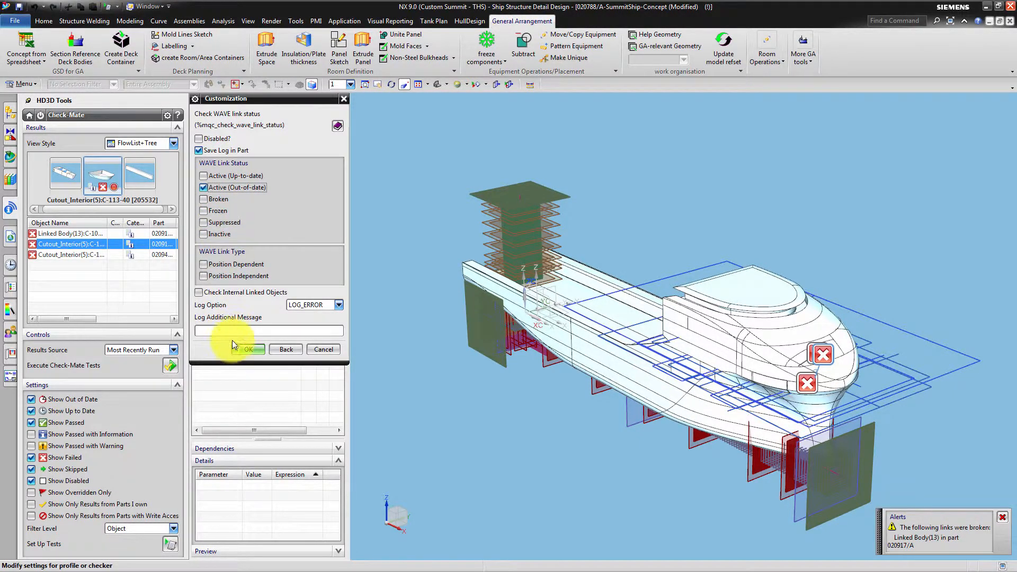
left_click(337, 305)
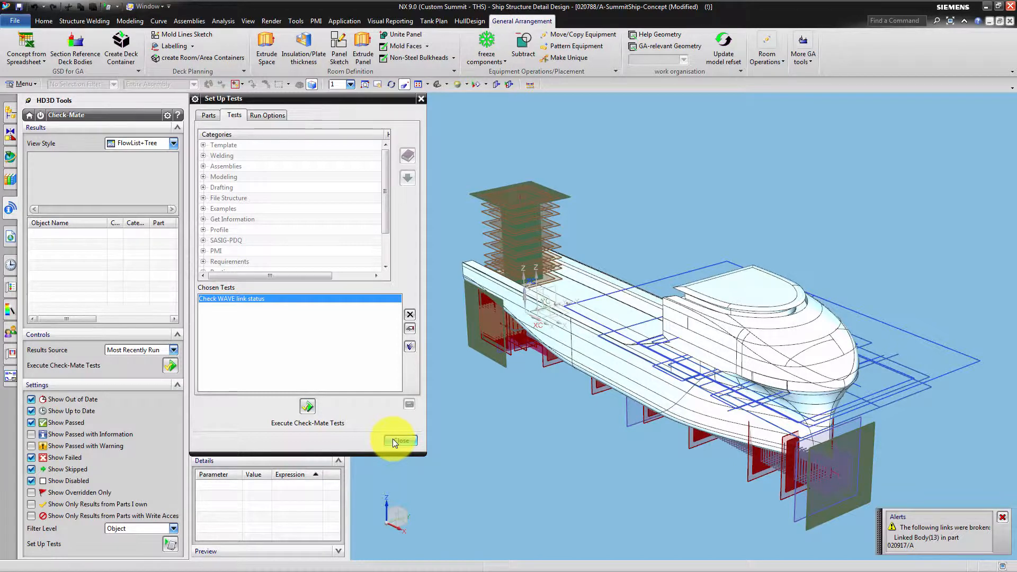
left_click(398, 441)
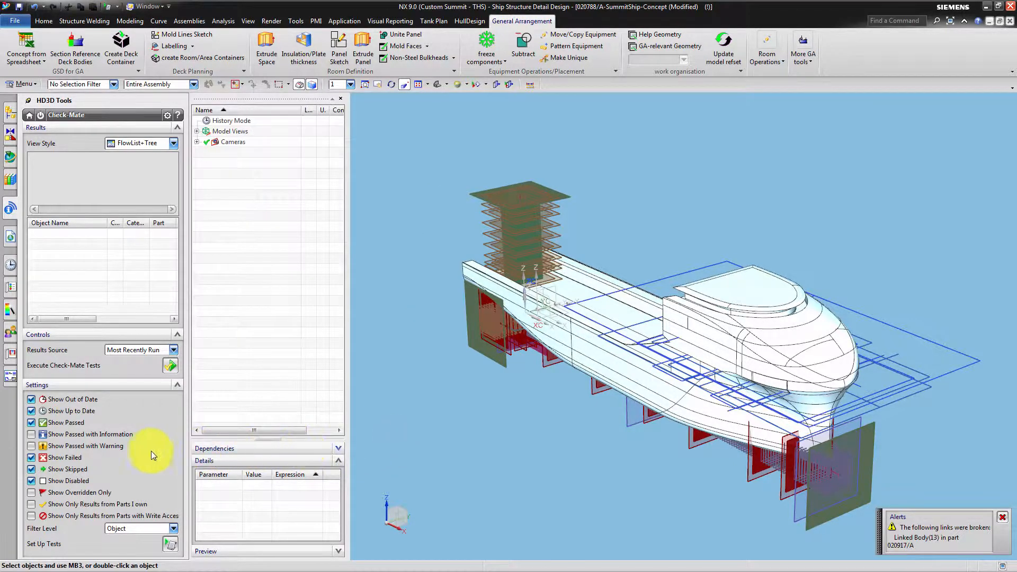